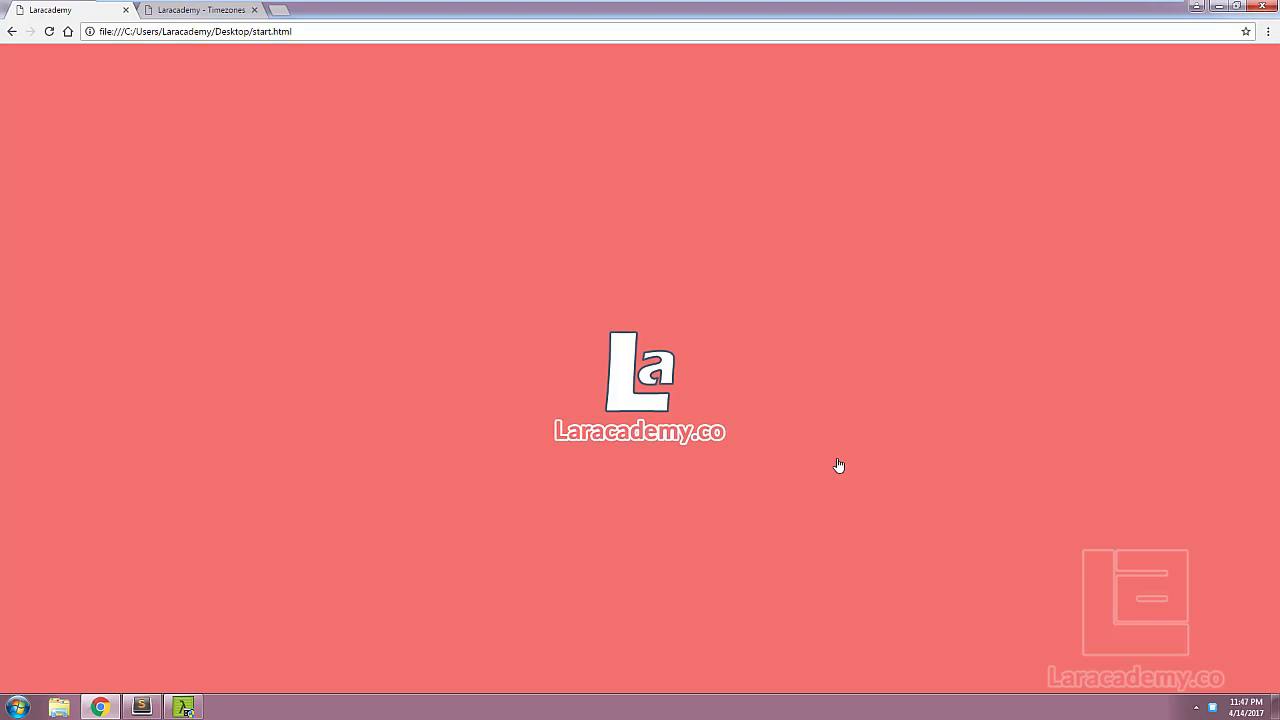
pyautogui.moveTo(203, 22)
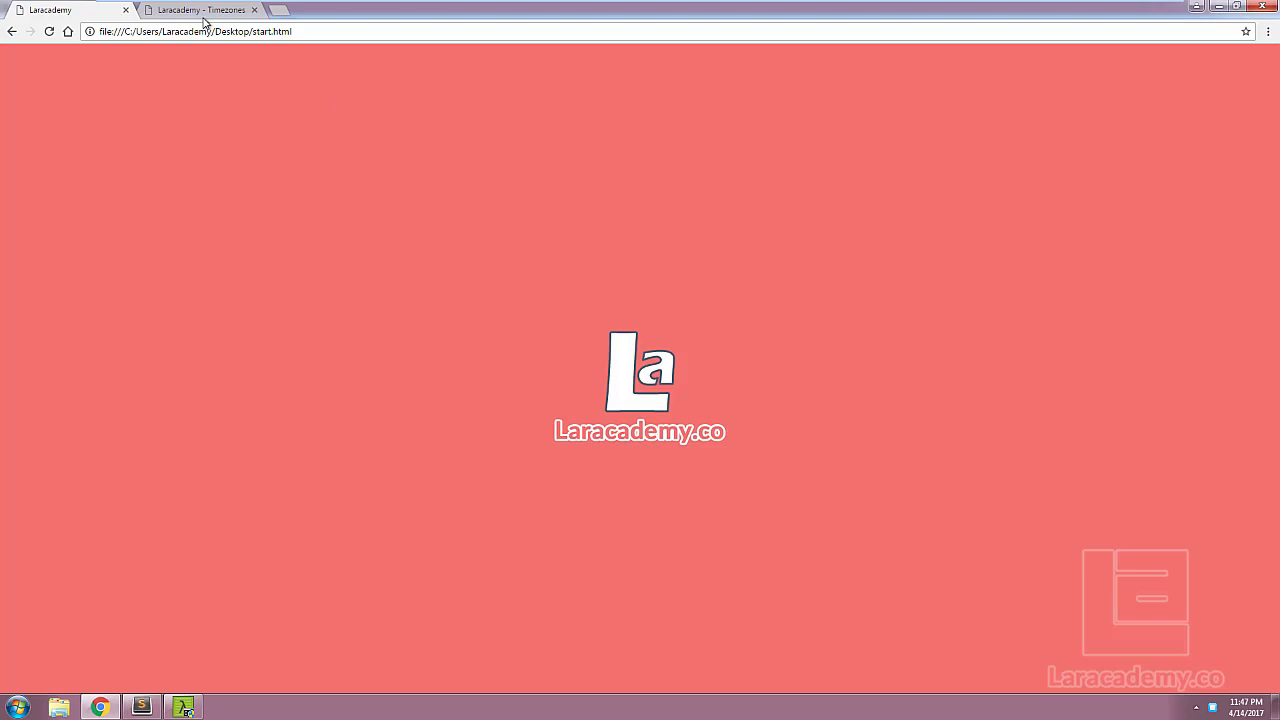
# Step: Review the displayed date and time on the Timezones welcome page and the Change Timezone page
pyautogui.click(200, 10)
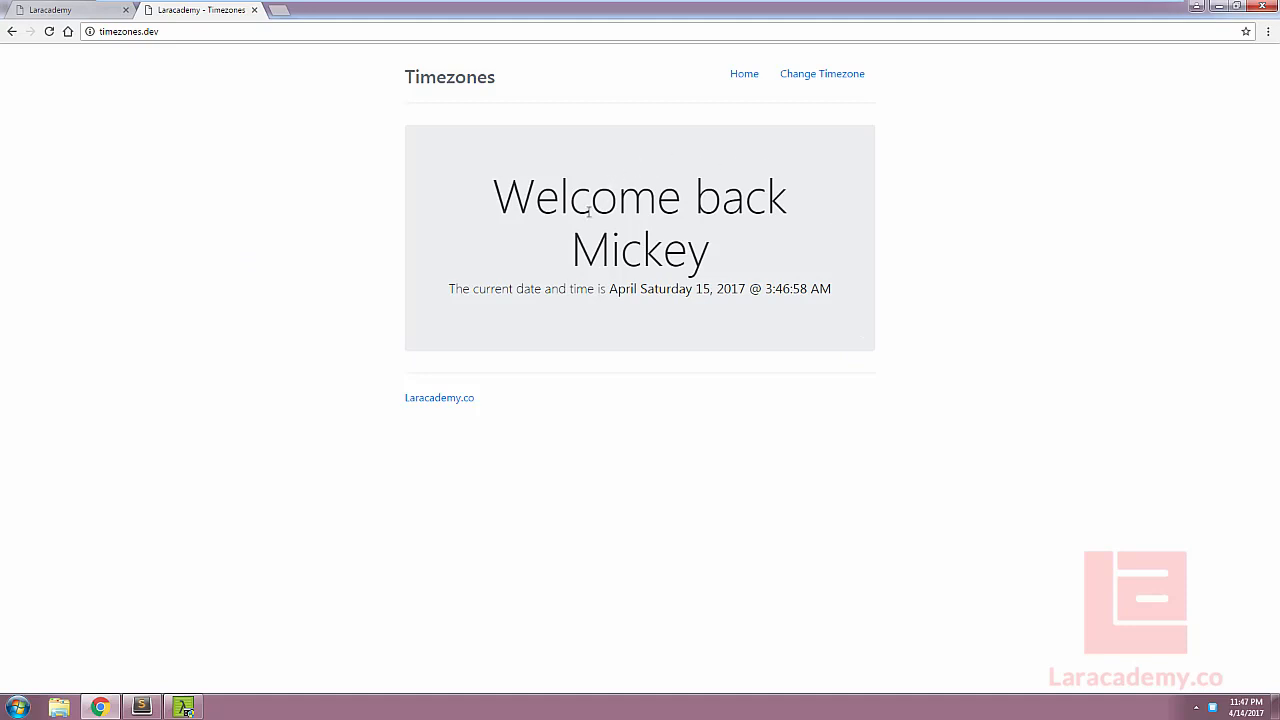
pyautogui.moveTo(622, 289); pyautogui.dragTo(712, 289)
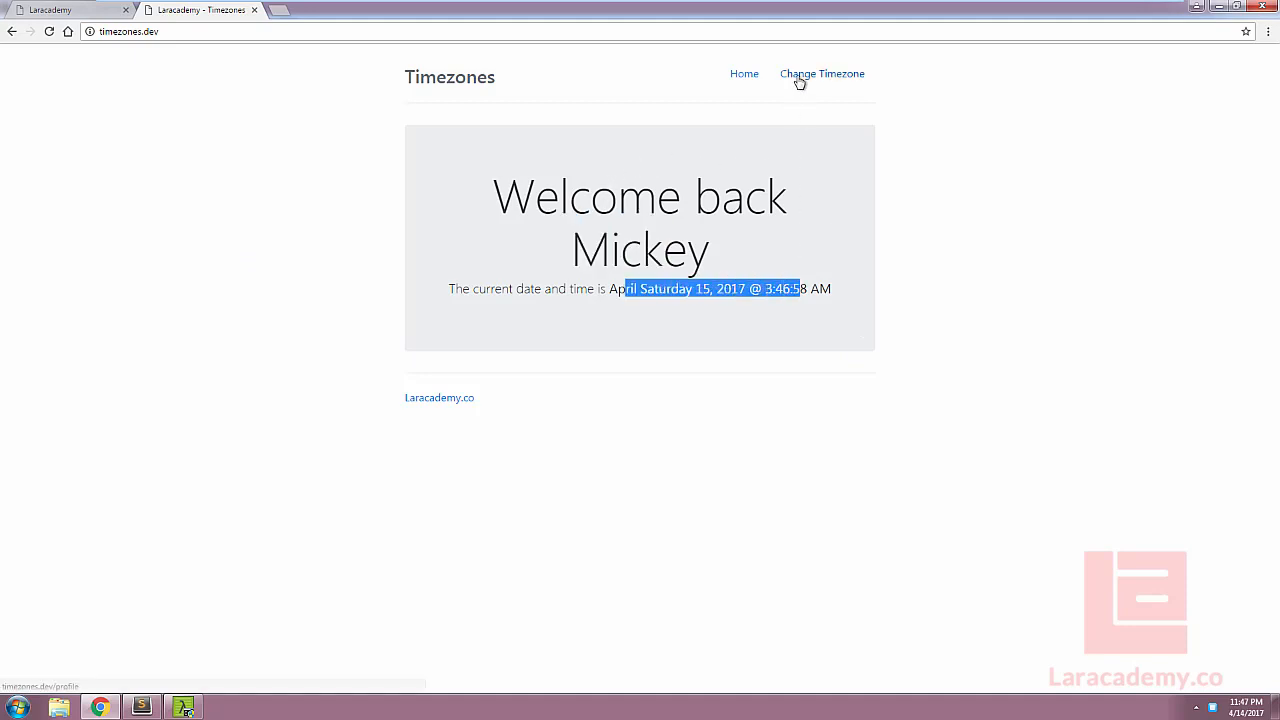
pyautogui.click(822, 73)
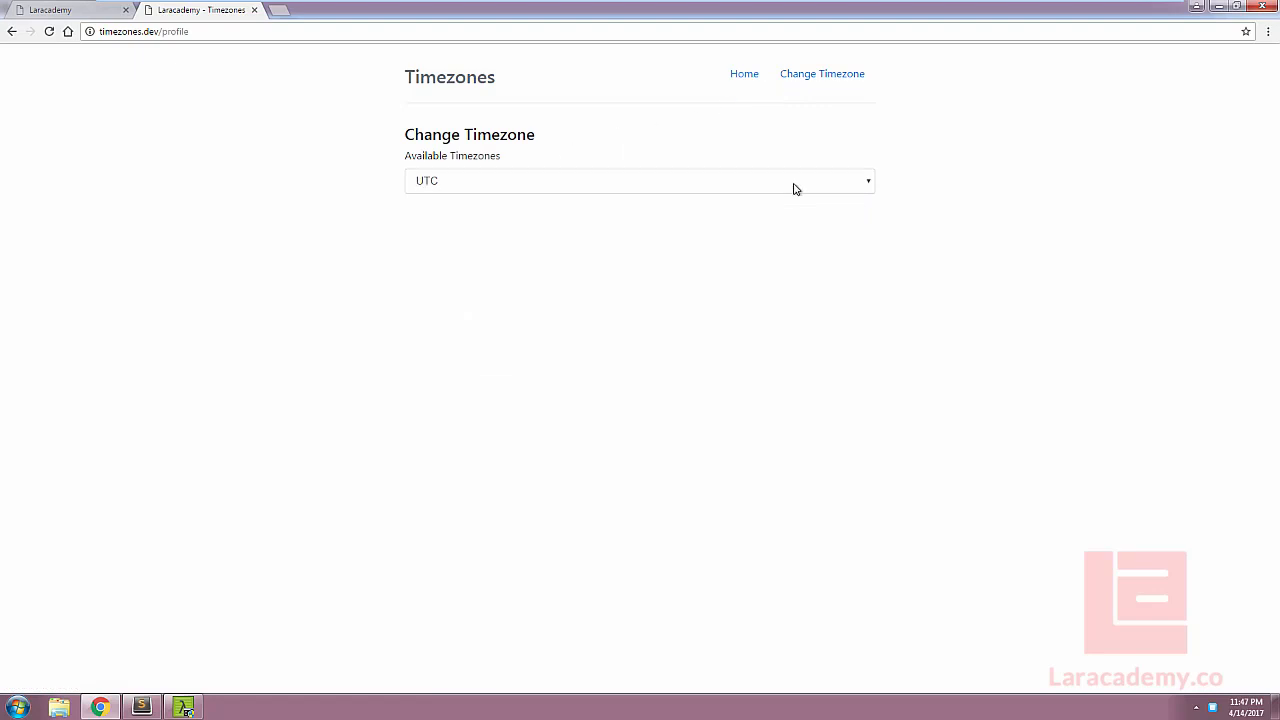
pyautogui.click(640, 180)
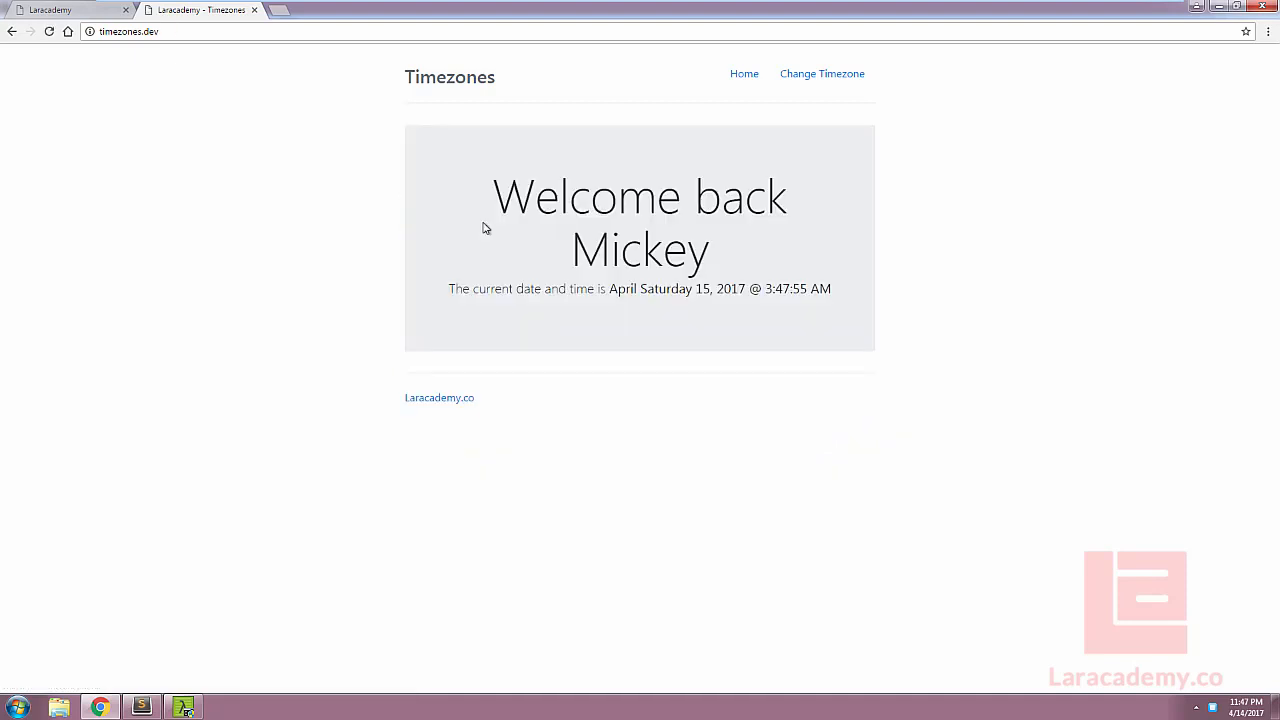
pyautogui.moveTo(778, 98)
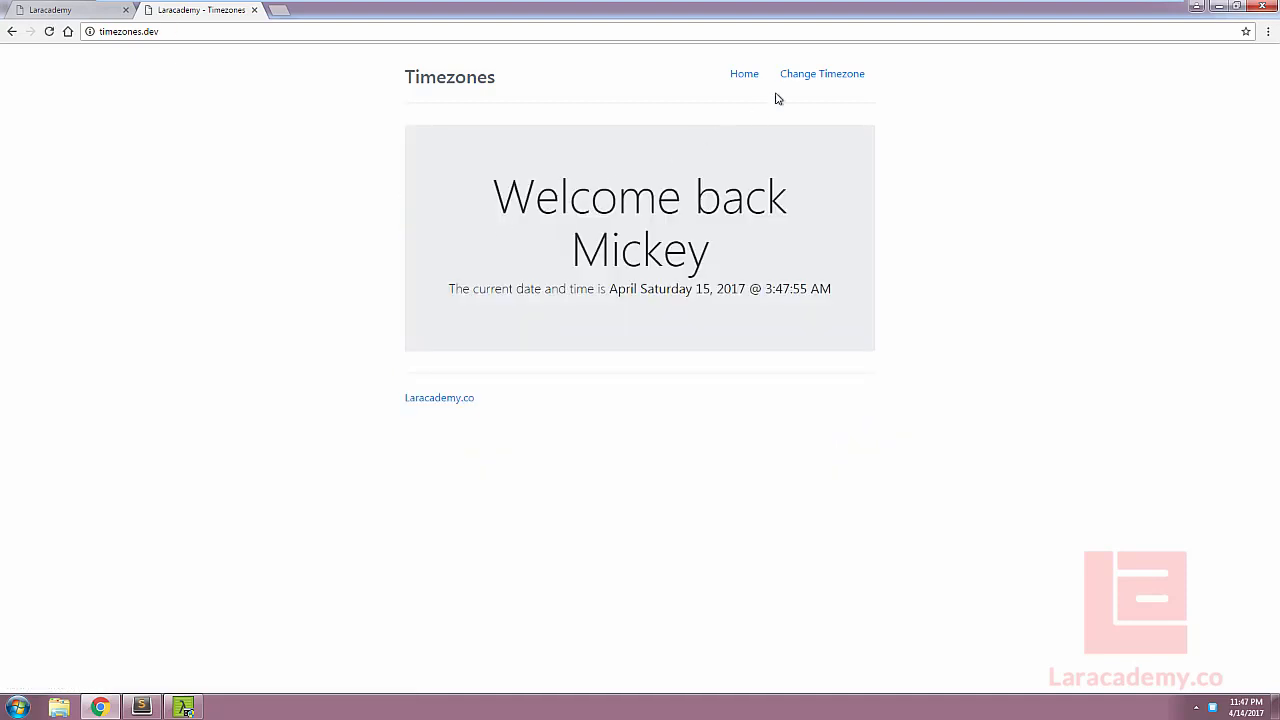
pyautogui.click(822, 73)
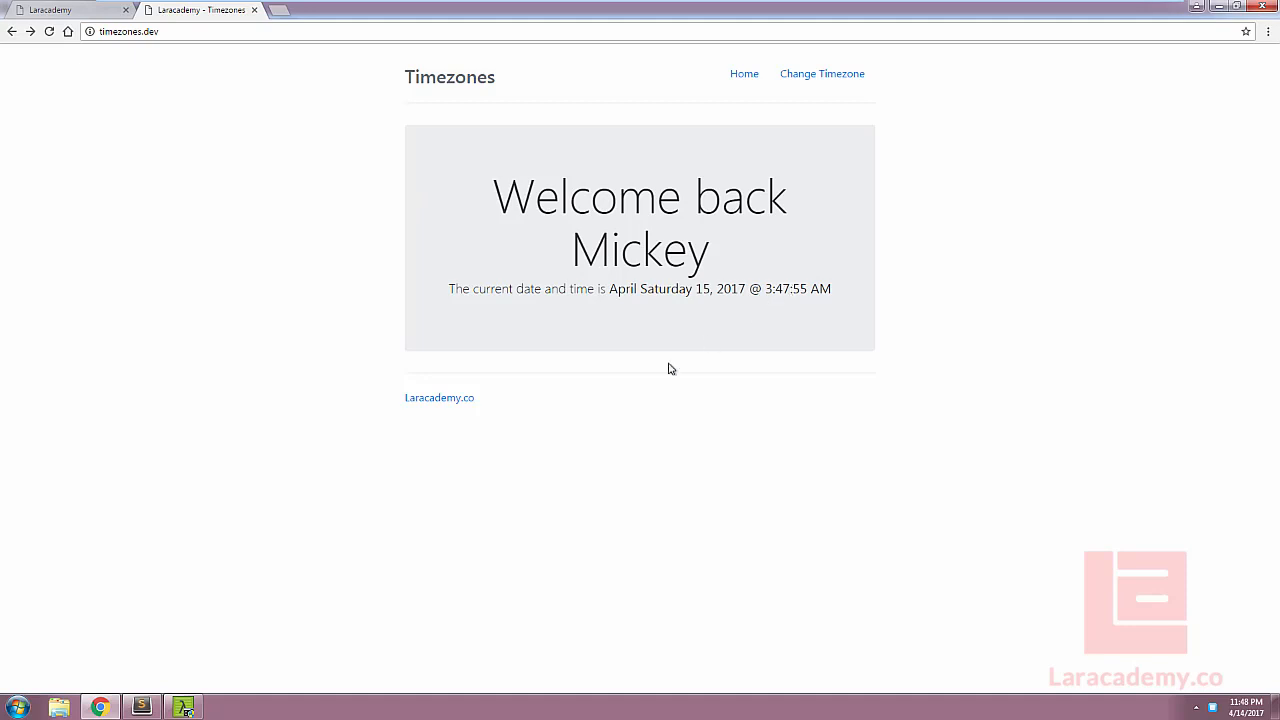
pyautogui.click(183, 707)
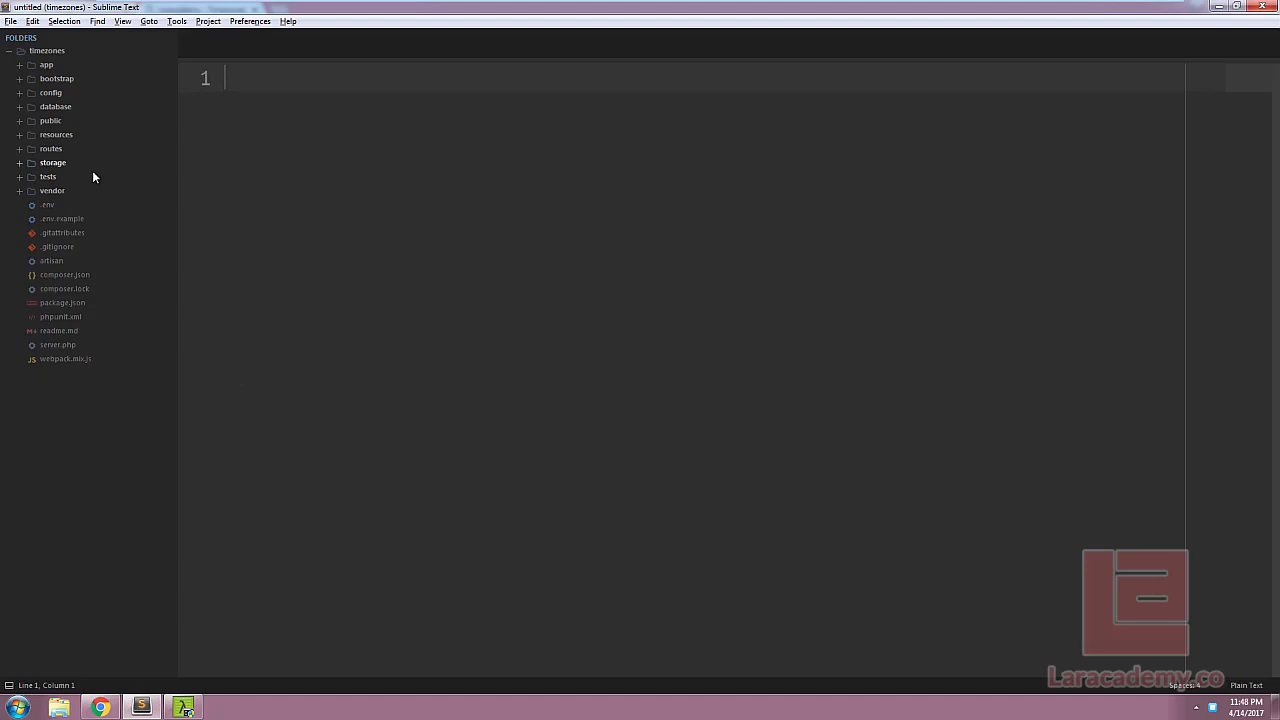
# Step: Open the display-time and save-timezone Blade views and inspect the date format string
pyautogui.click(56, 134)
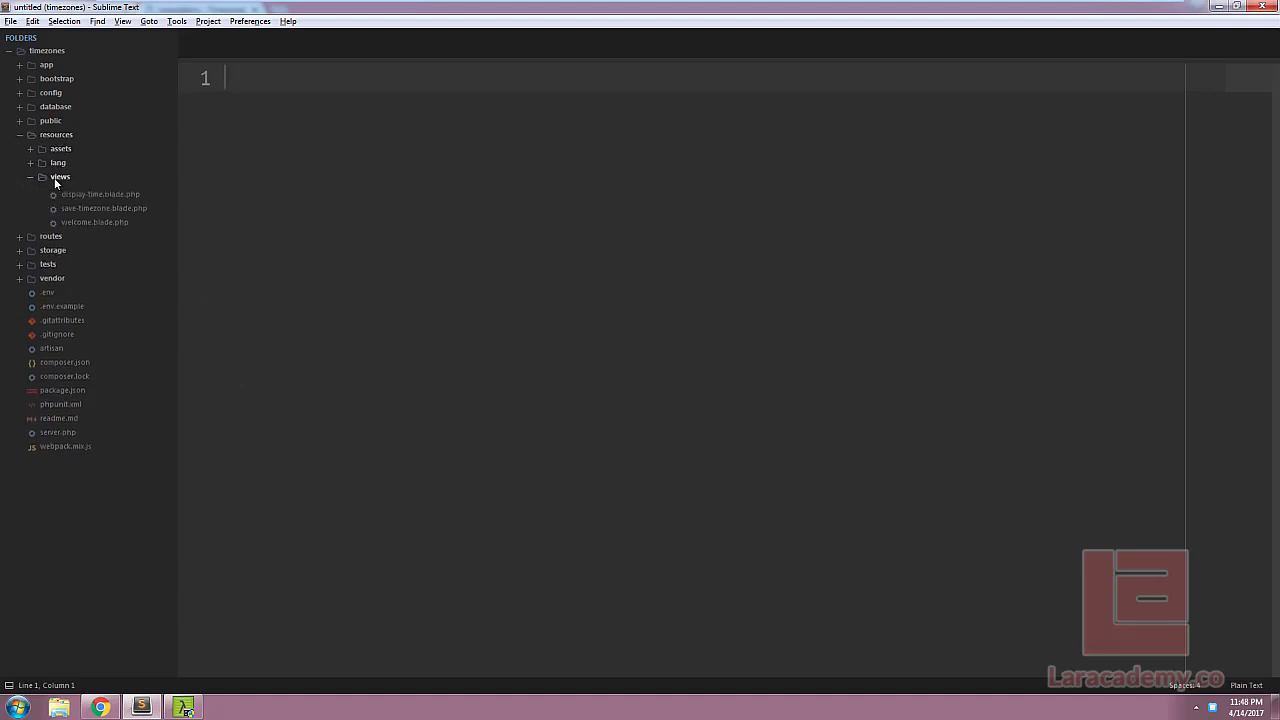
pyautogui.doubleClick(99, 194)
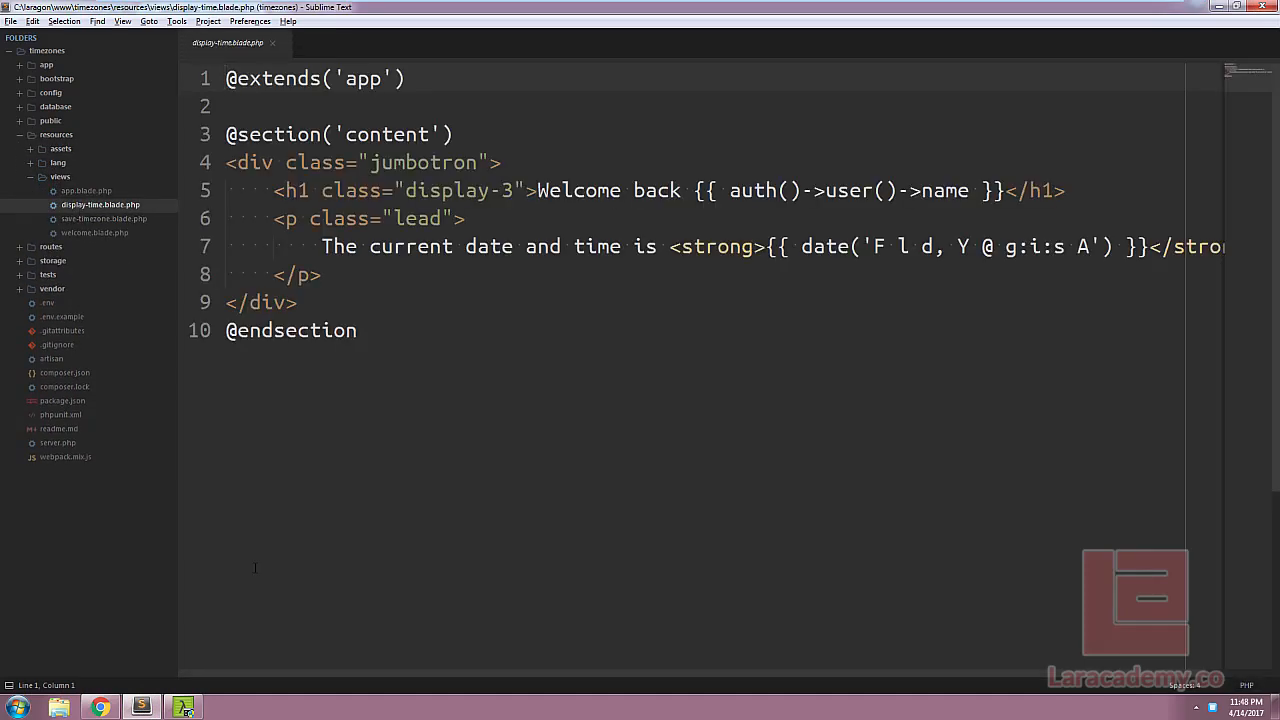
pyautogui.doubleClick(825, 246)
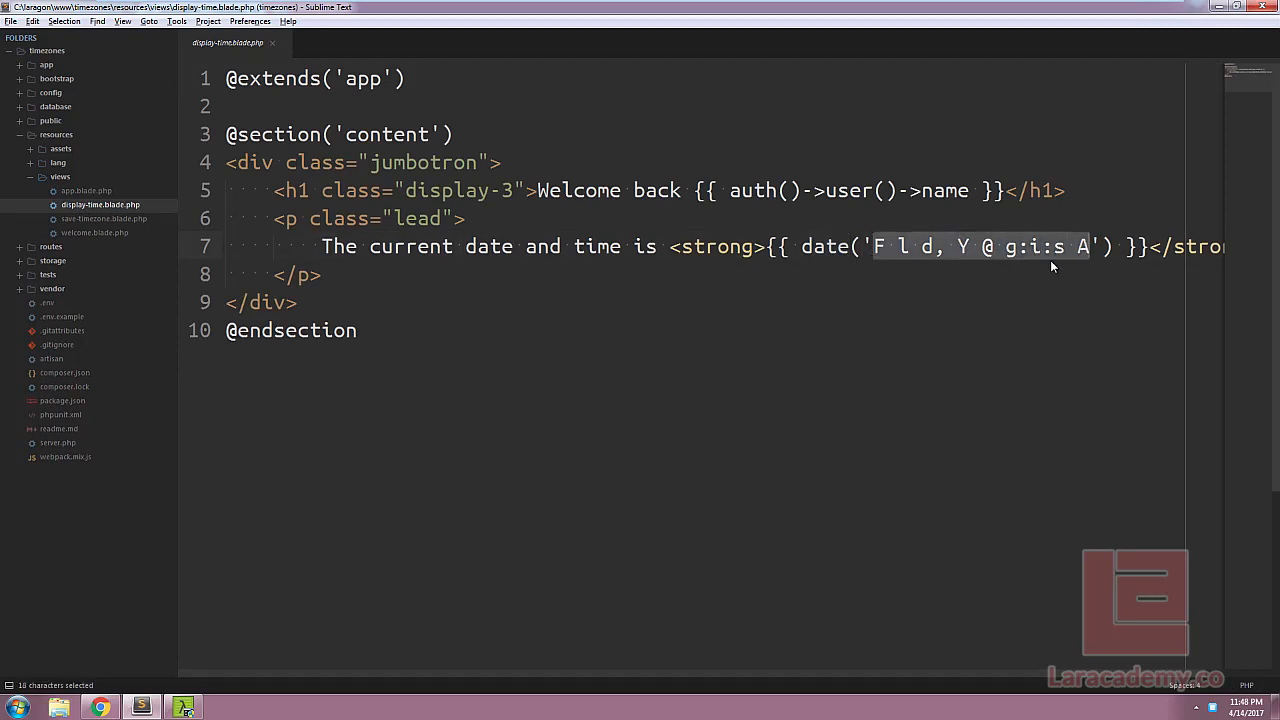
pyautogui.click(104, 218)
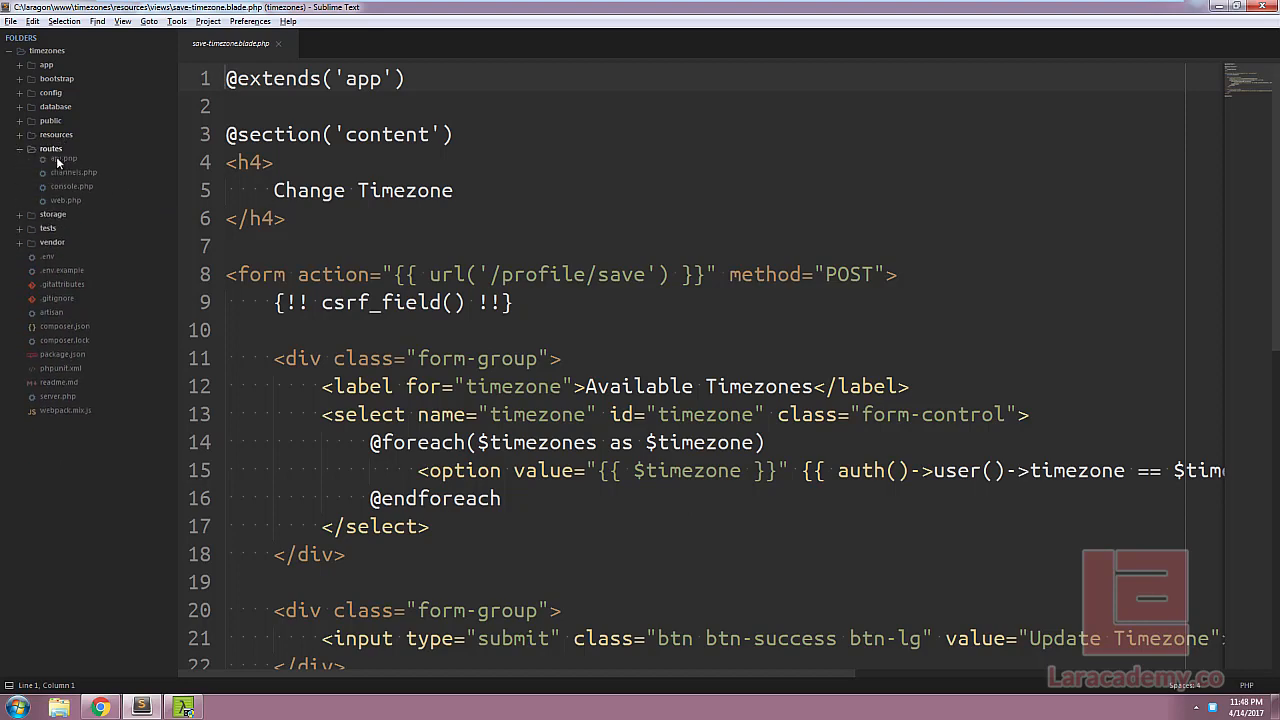
# Step: Open routes/web.php and scroll through its routes
pyautogui.click(65, 204)
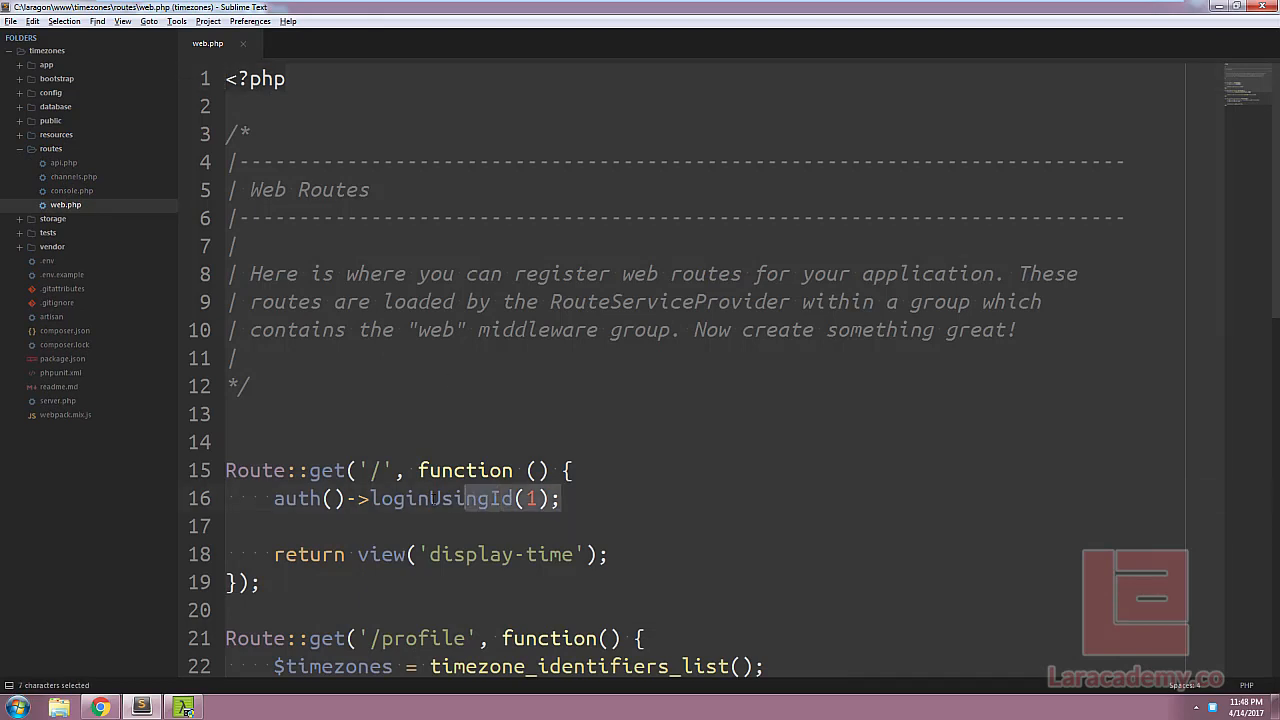
pyautogui.scroll(-3)
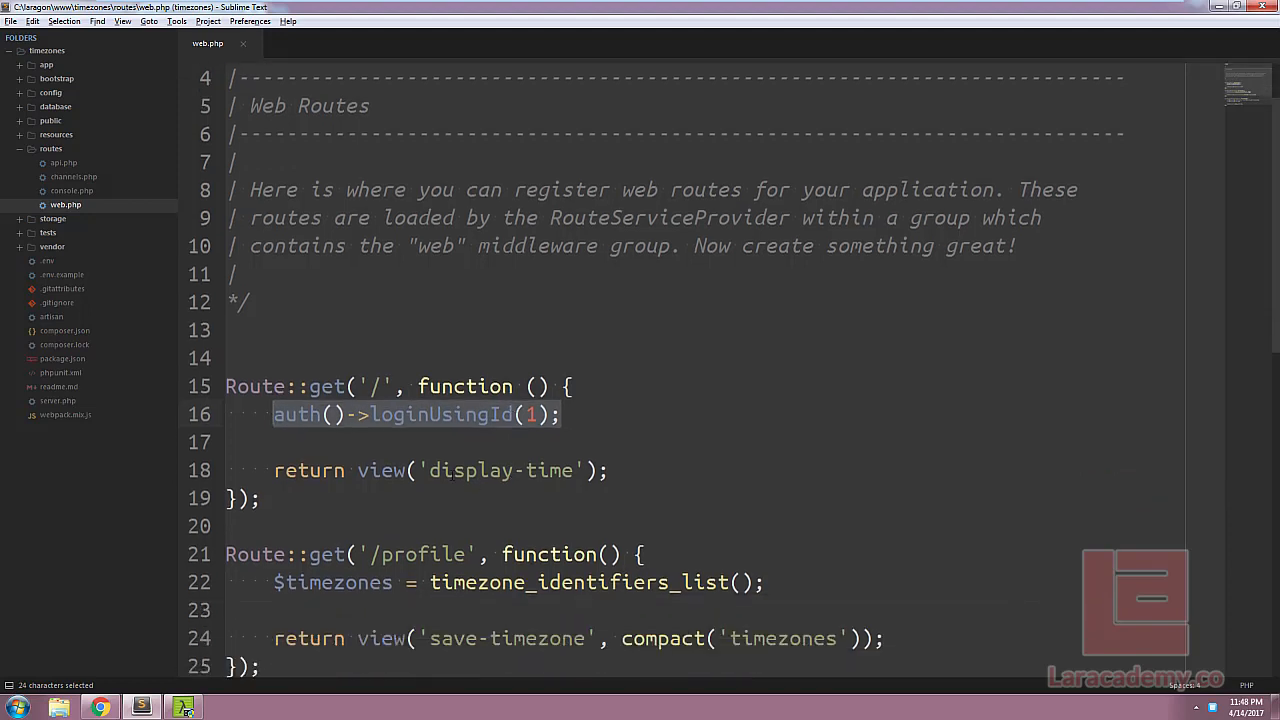
pyautogui.scroll(-3)
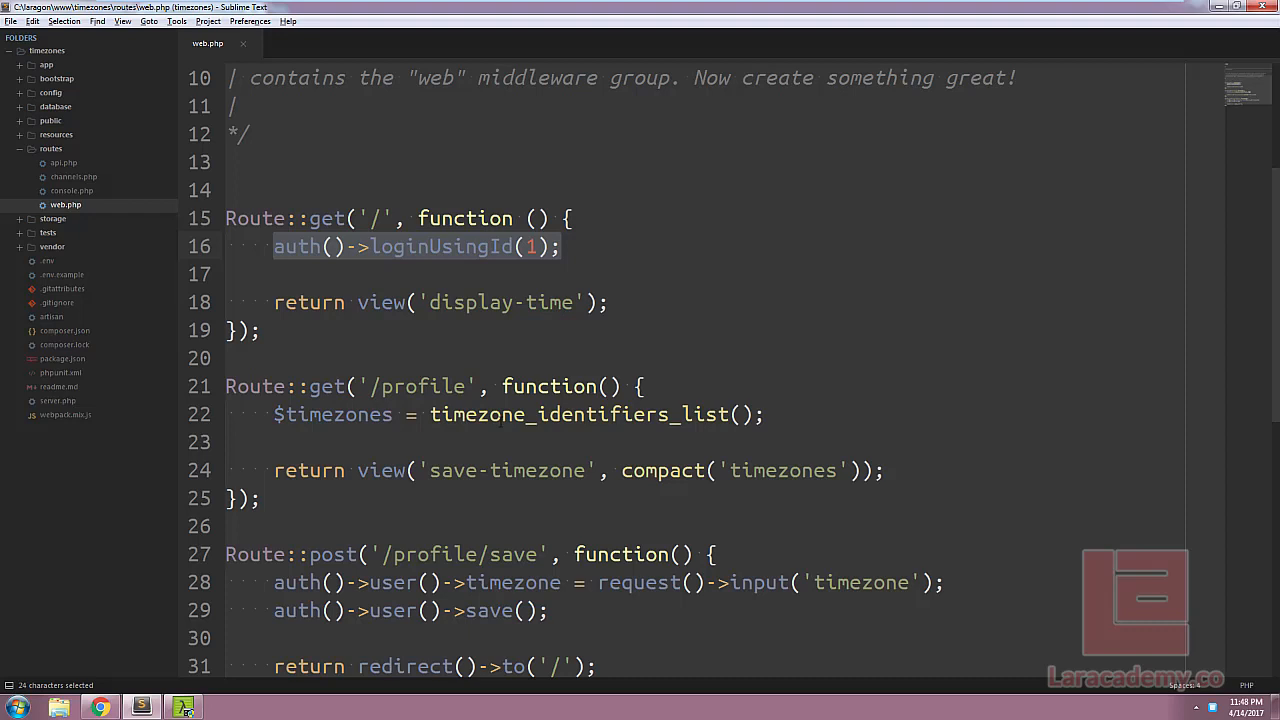
pyautogui.scroll(-3)
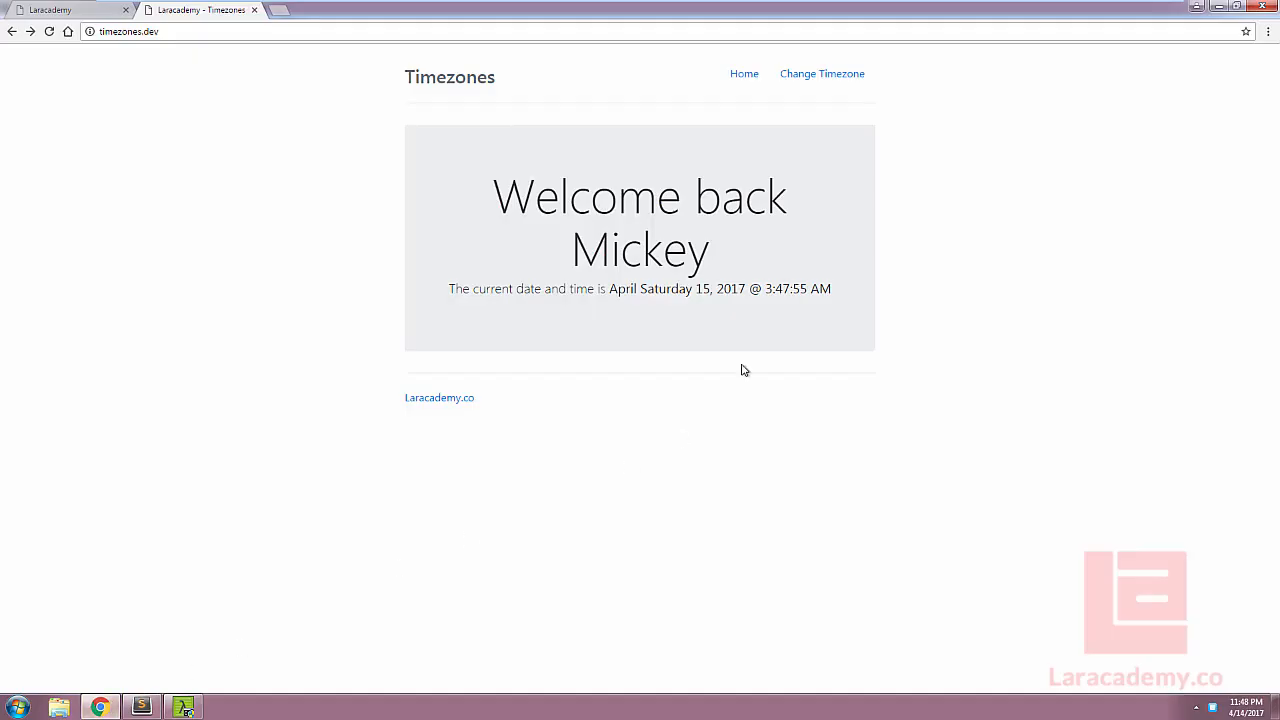
pyautogui.moveTo(615, 289); pyautogui.dragTo(812, 289)
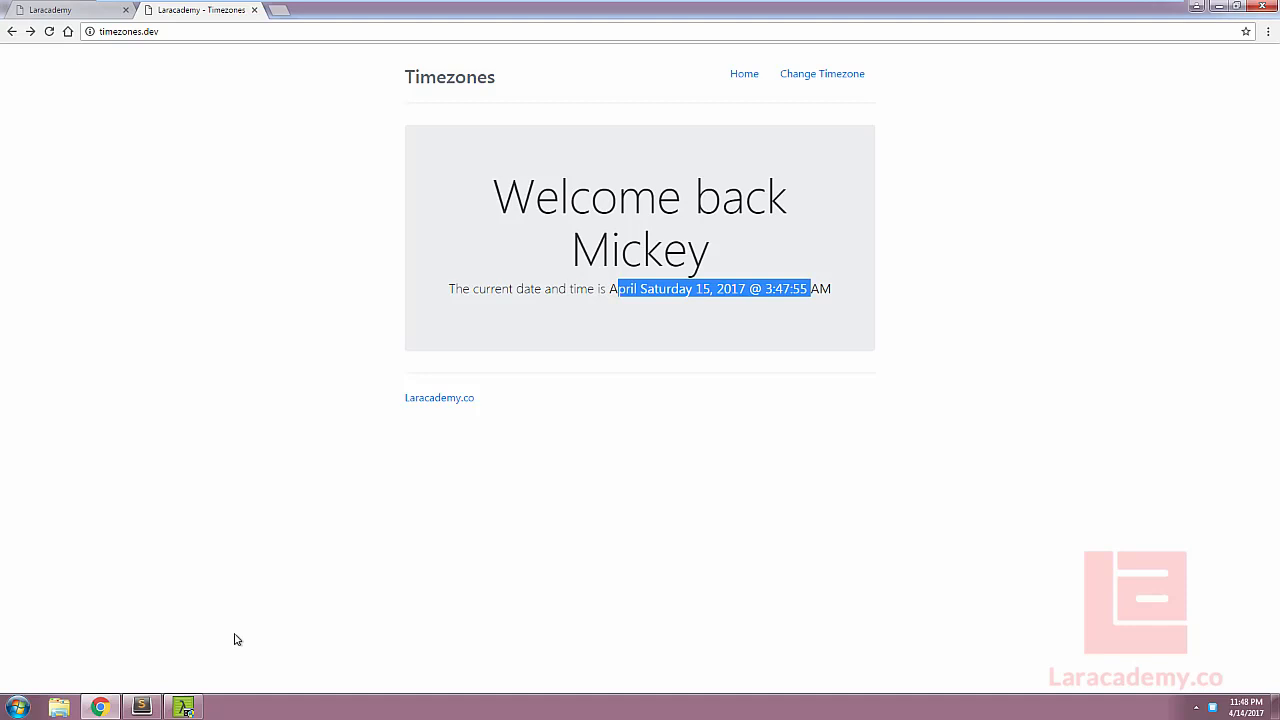
pyautogui.click(183, 707)
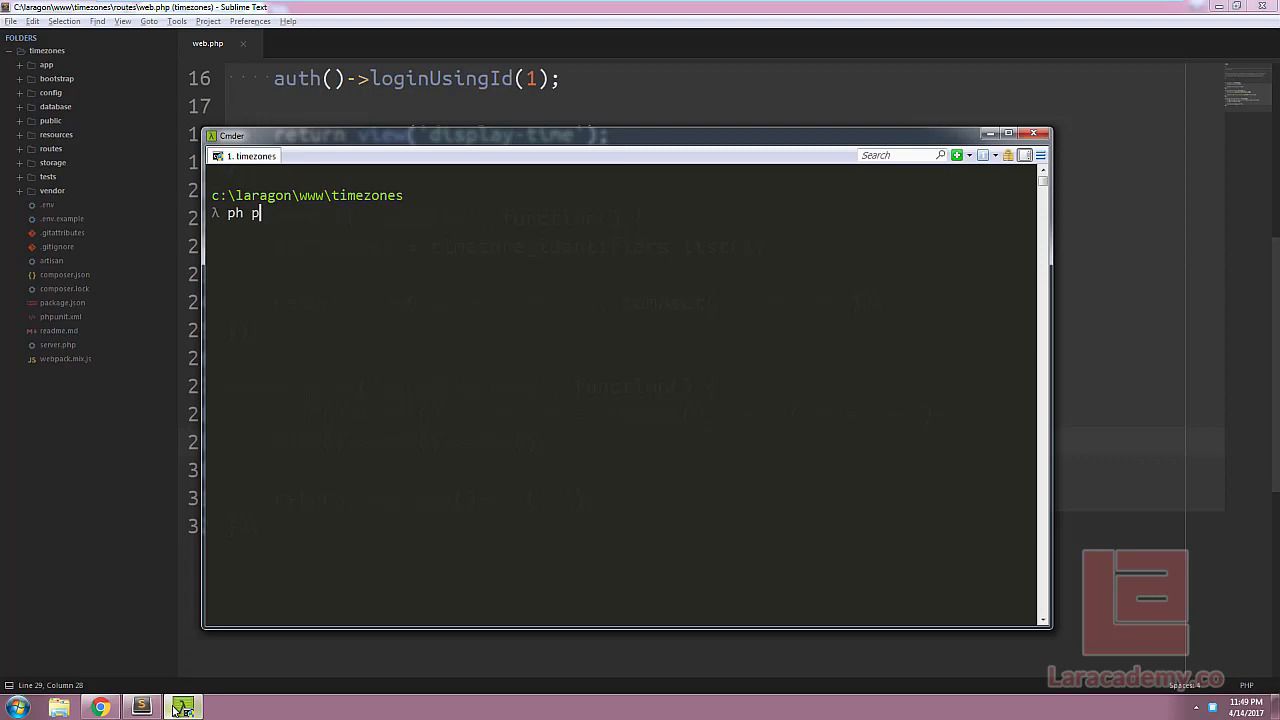
# Step: Enter the php artisan make:middleware SetTimezone command in Cmder
pyautogui.write('hp artisan')
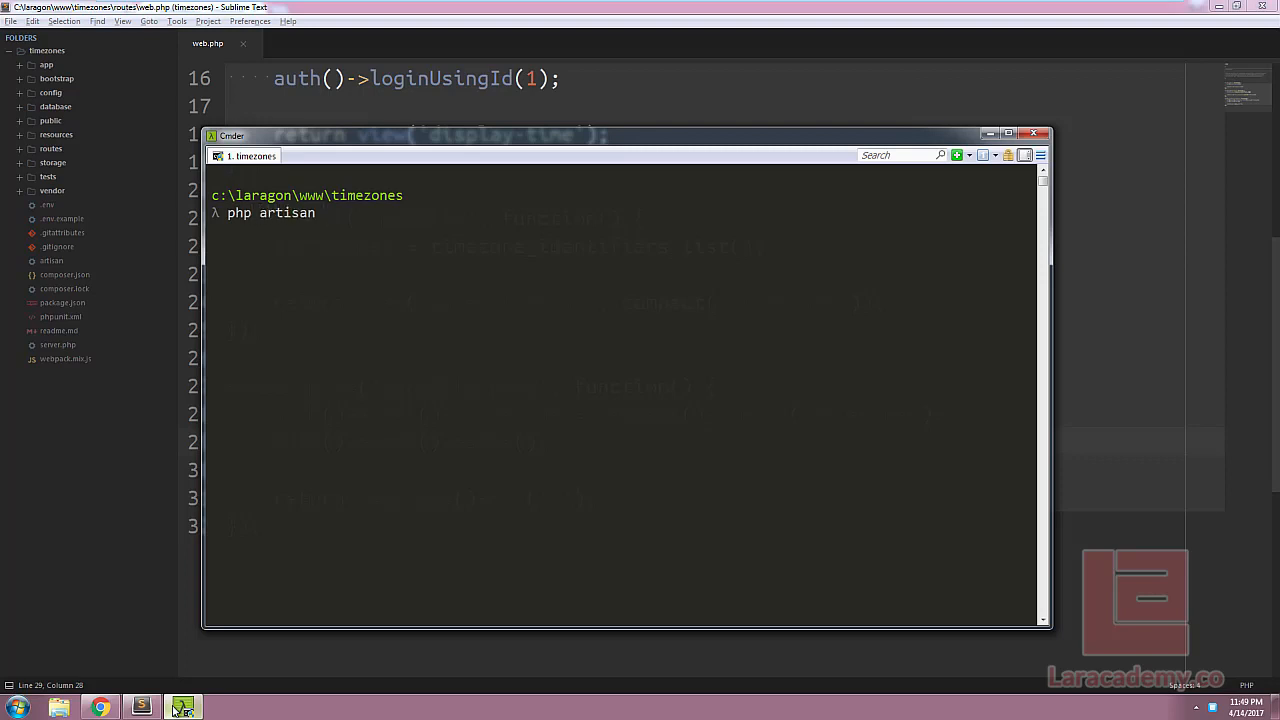
pyautogui.write('make:middleware')
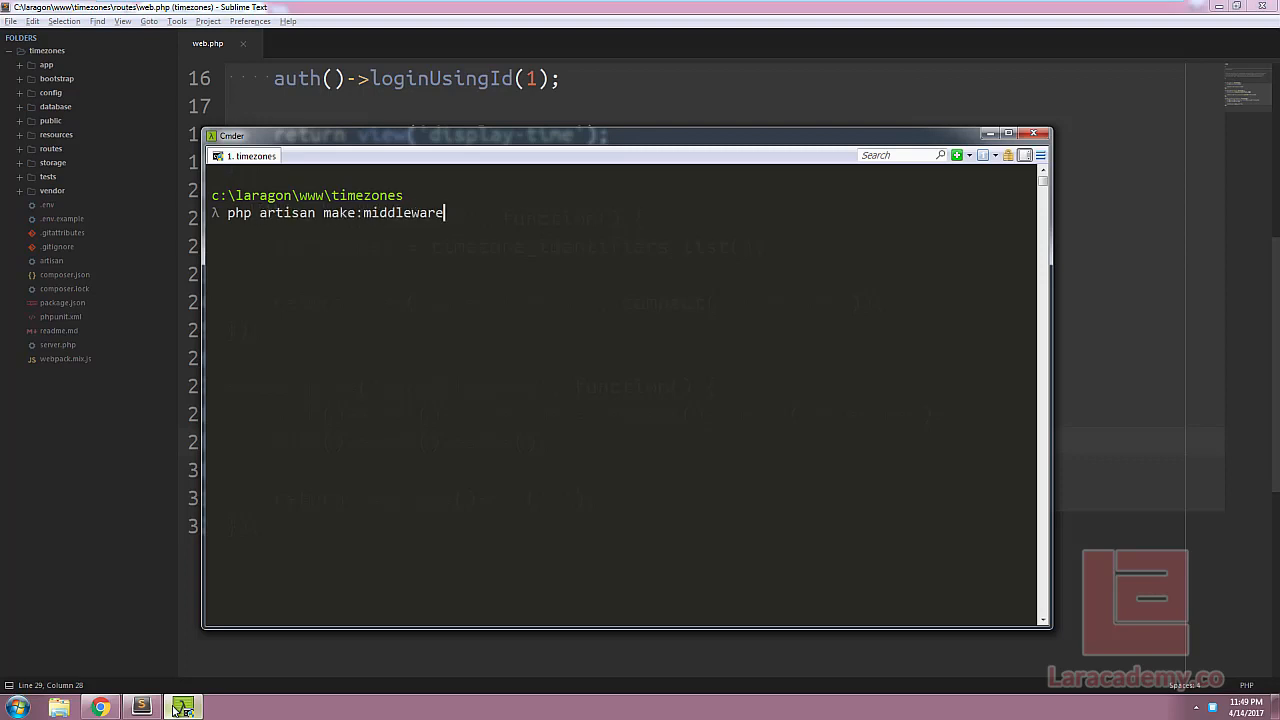
pyautogui.write('SetT')
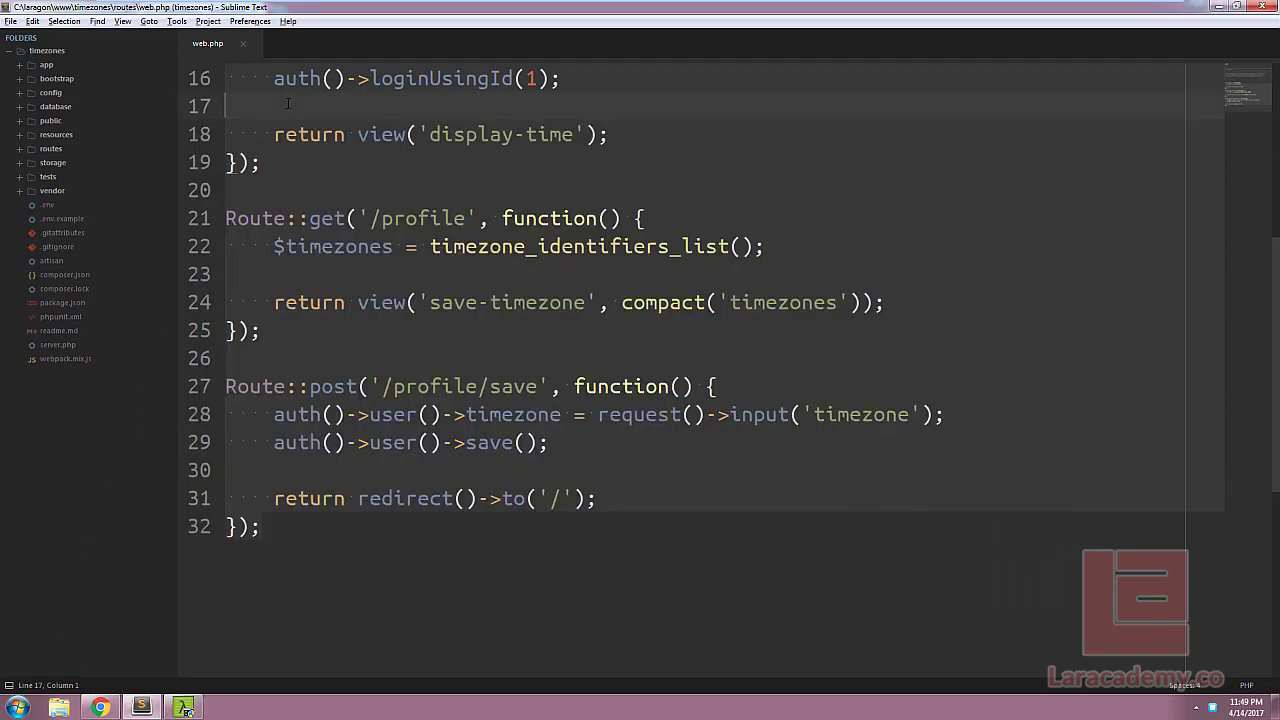
# Step: Open the SetTimezone middleware under app/Http and place the cursor inside handle()
pyautogui.click(46, 64)
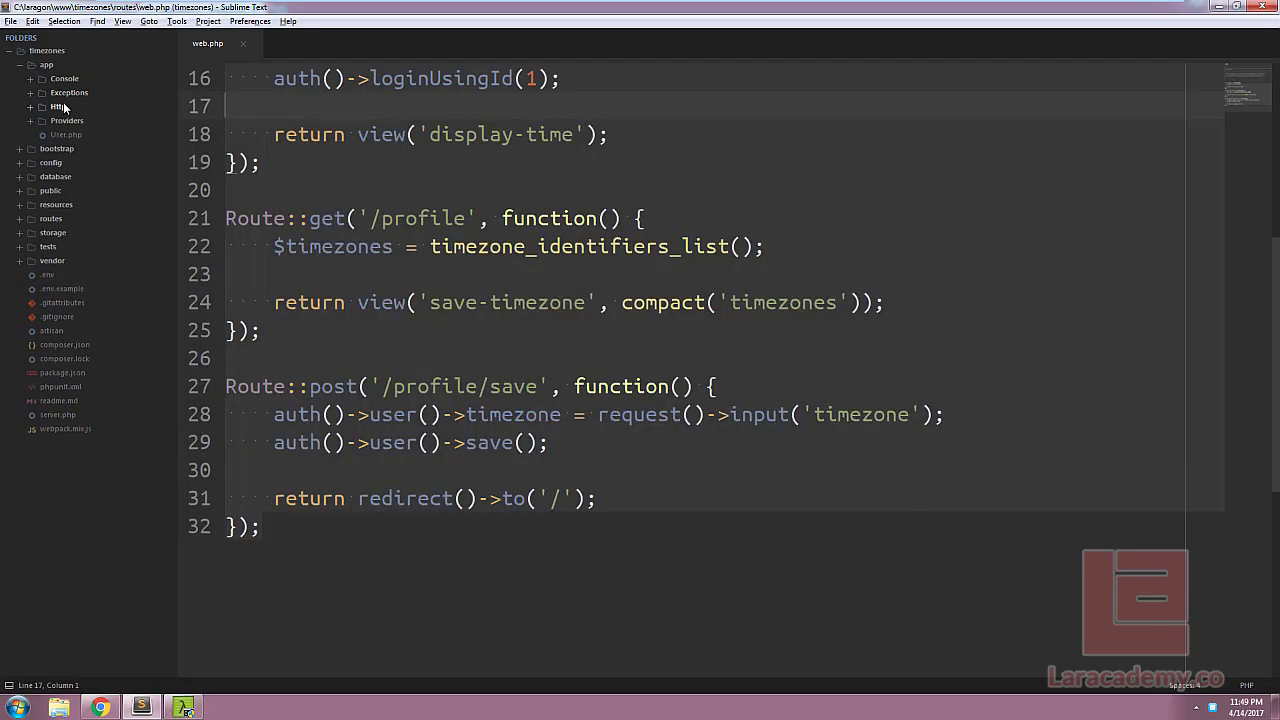
pyautogui.click(57, 106)
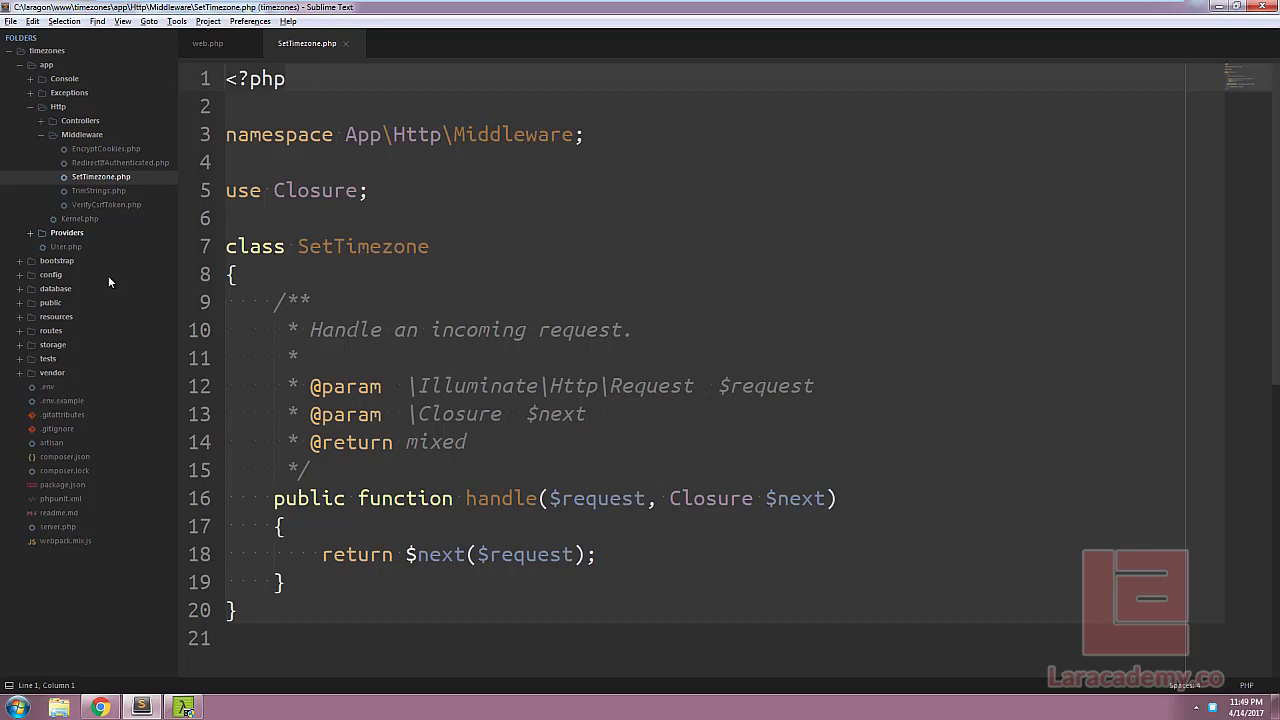
pyautogui.click(380, 527)
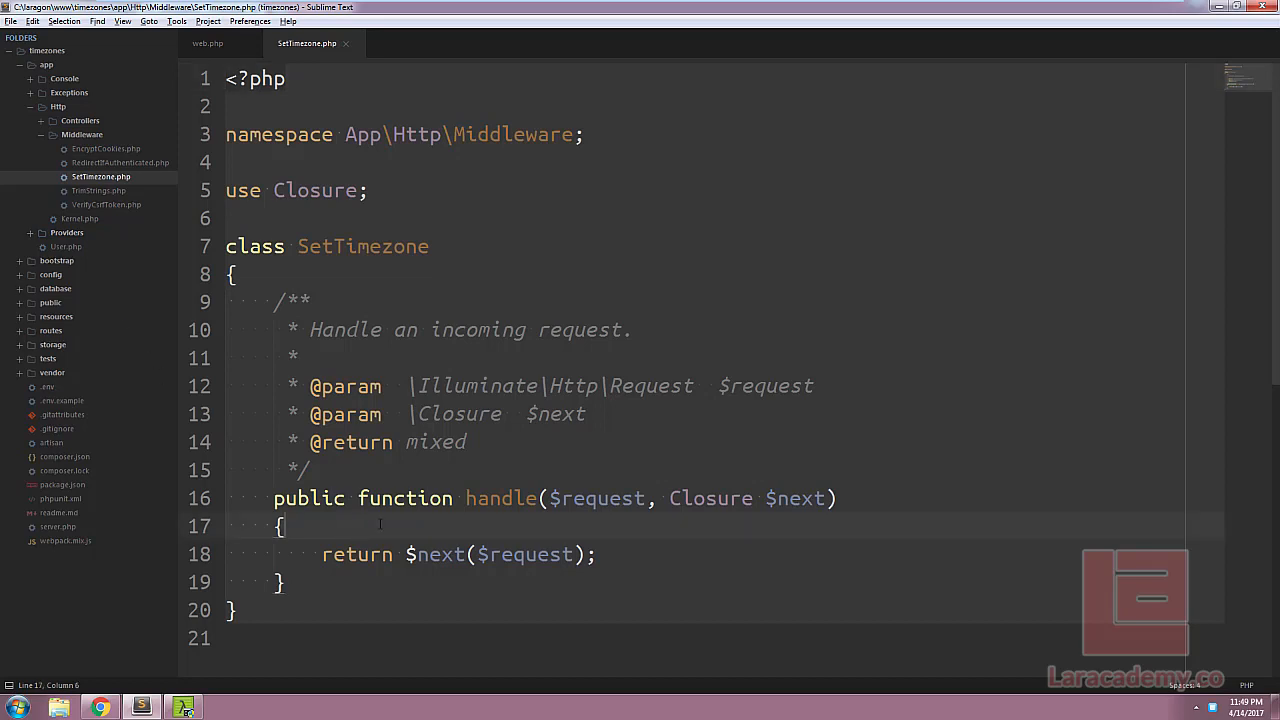
pyautogui.scroll(-3)
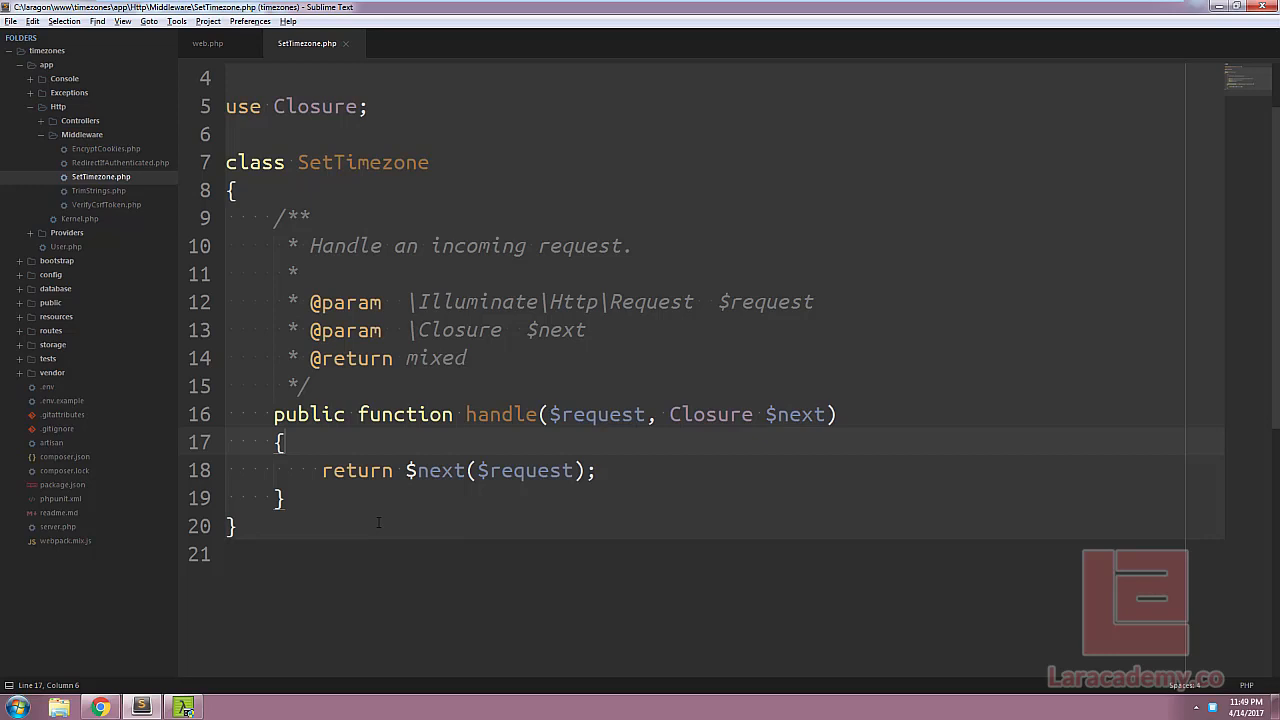
# Step: Add date_default_timezone_set(auth()->user()->timezone) to handle() and save the file
pyautogui.write('dat')
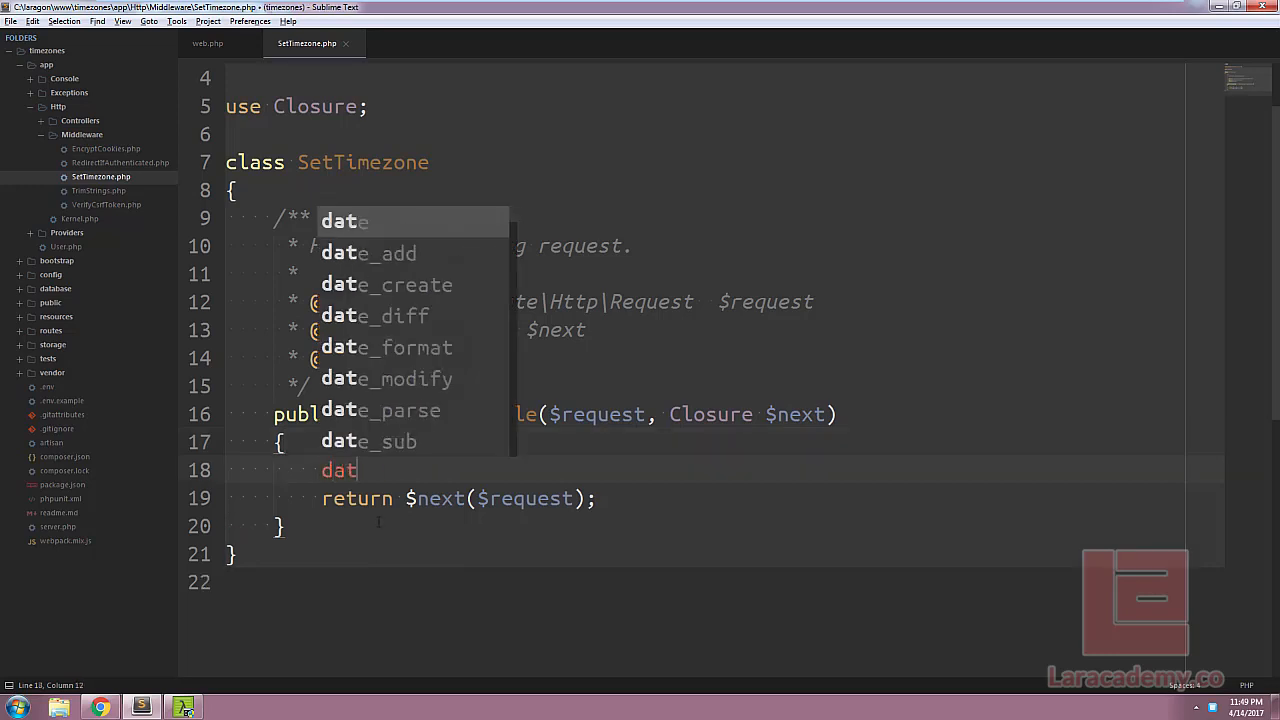
pyautogui.write('efault_timezone_set')
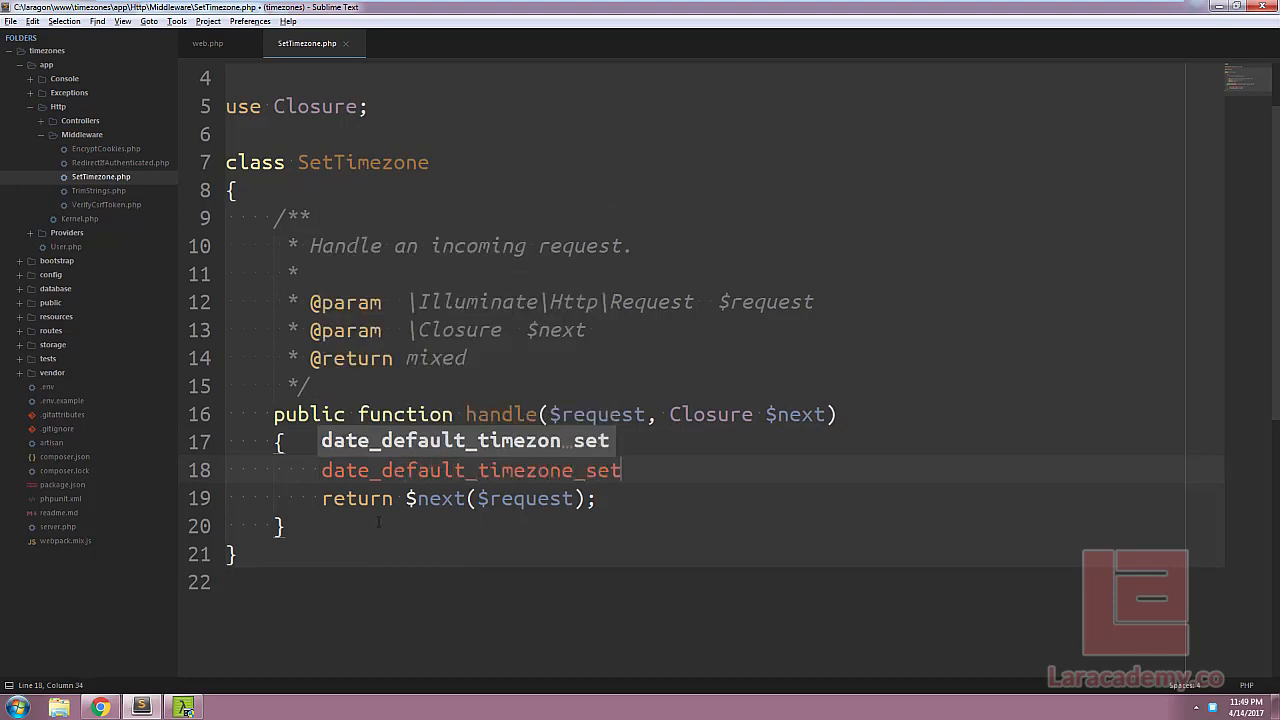
pyautogui.write('auth)')
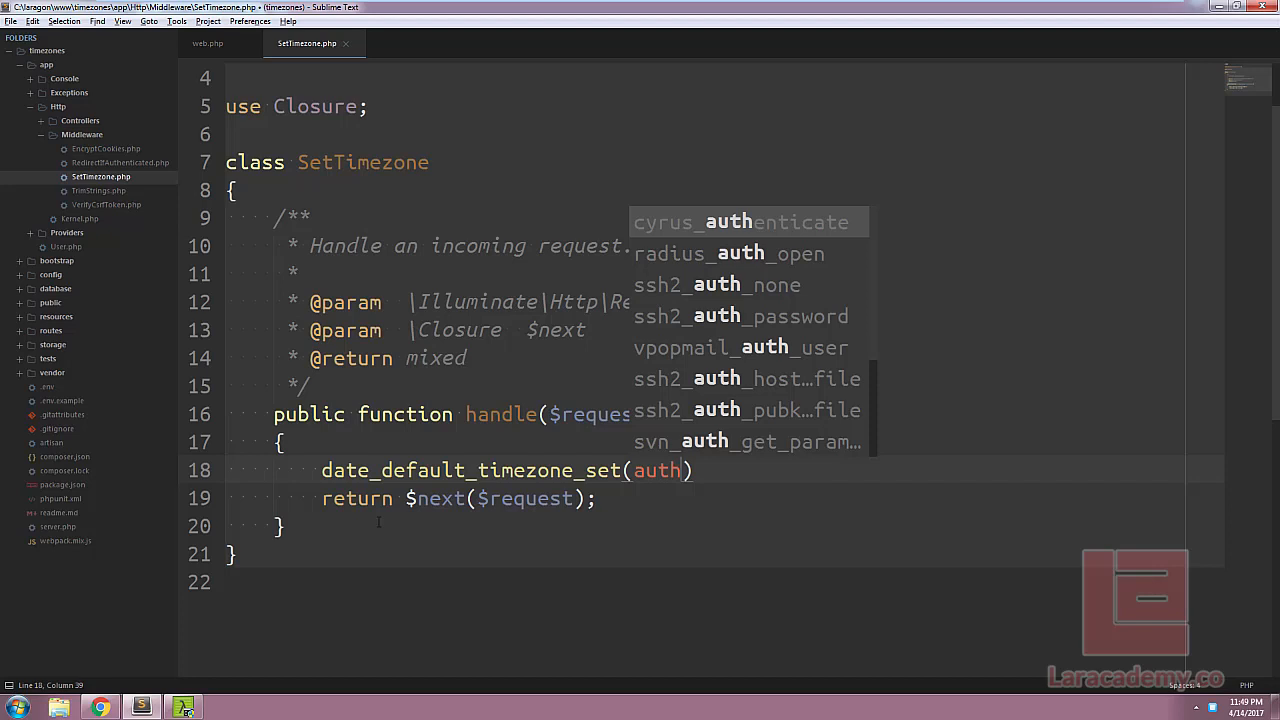
pyautogui.write('()->use)')
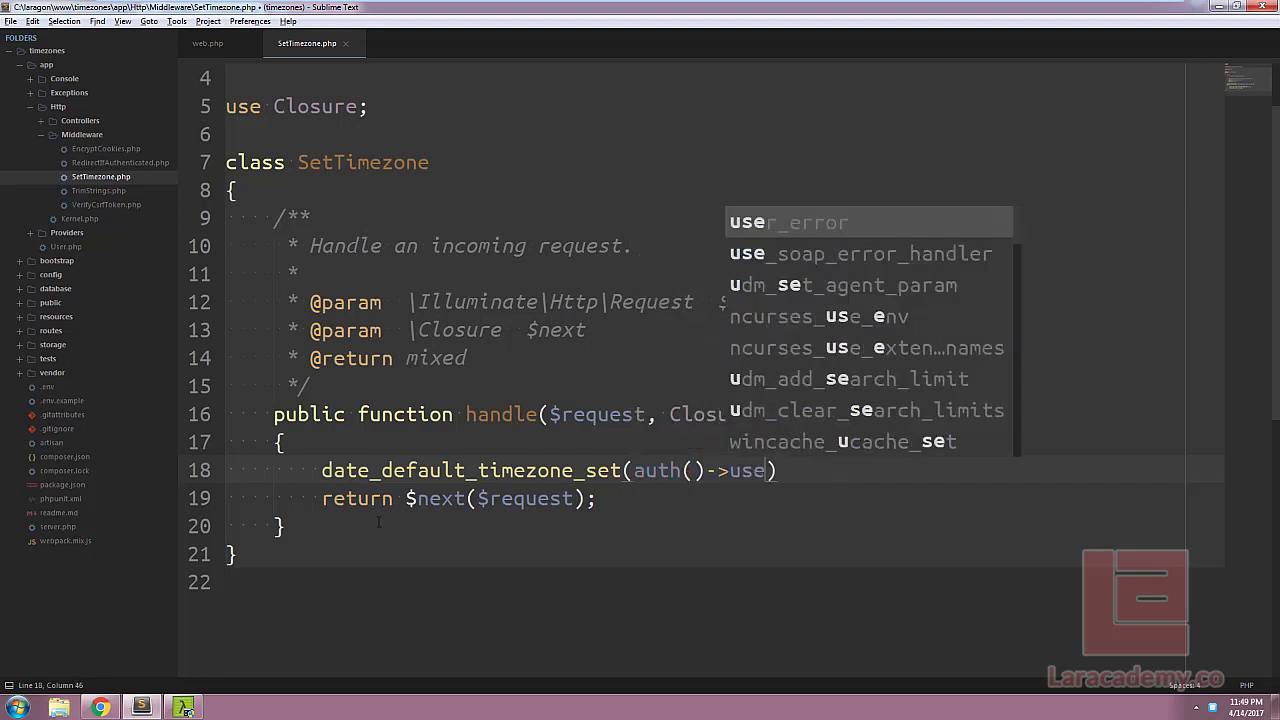
pyautogui.write('()->timezone);')
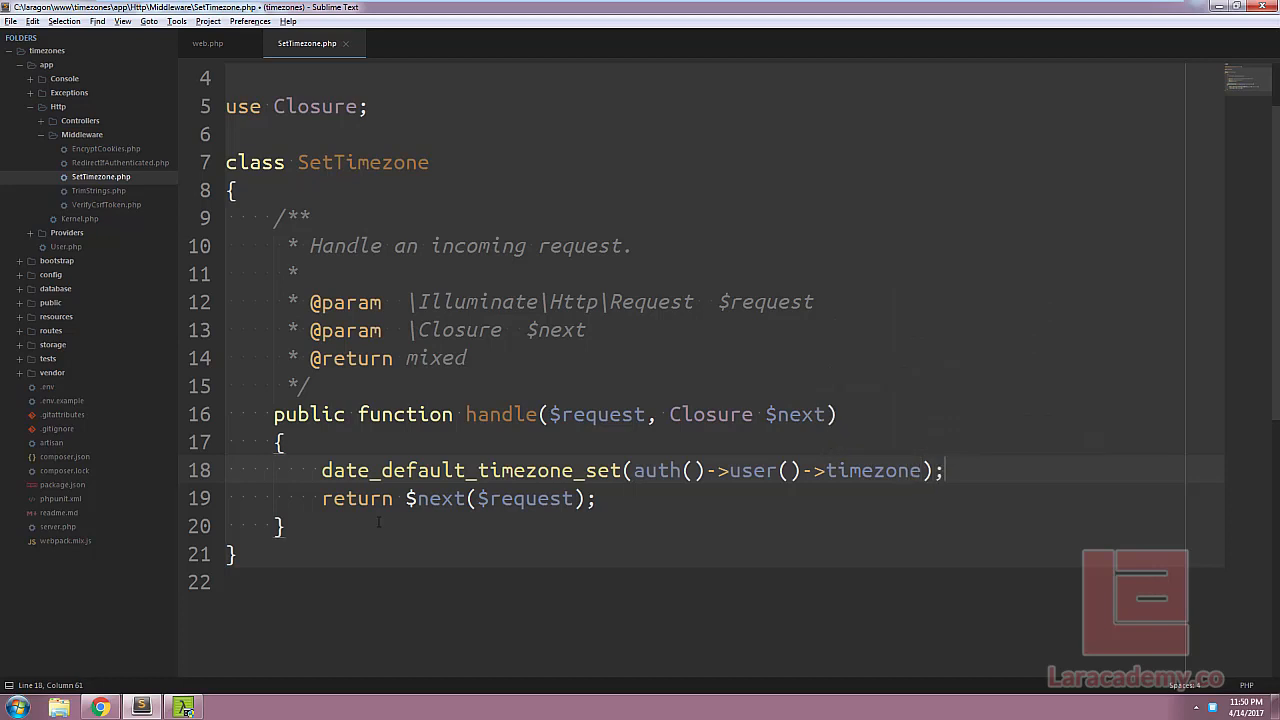
pyautogui.press('enter')
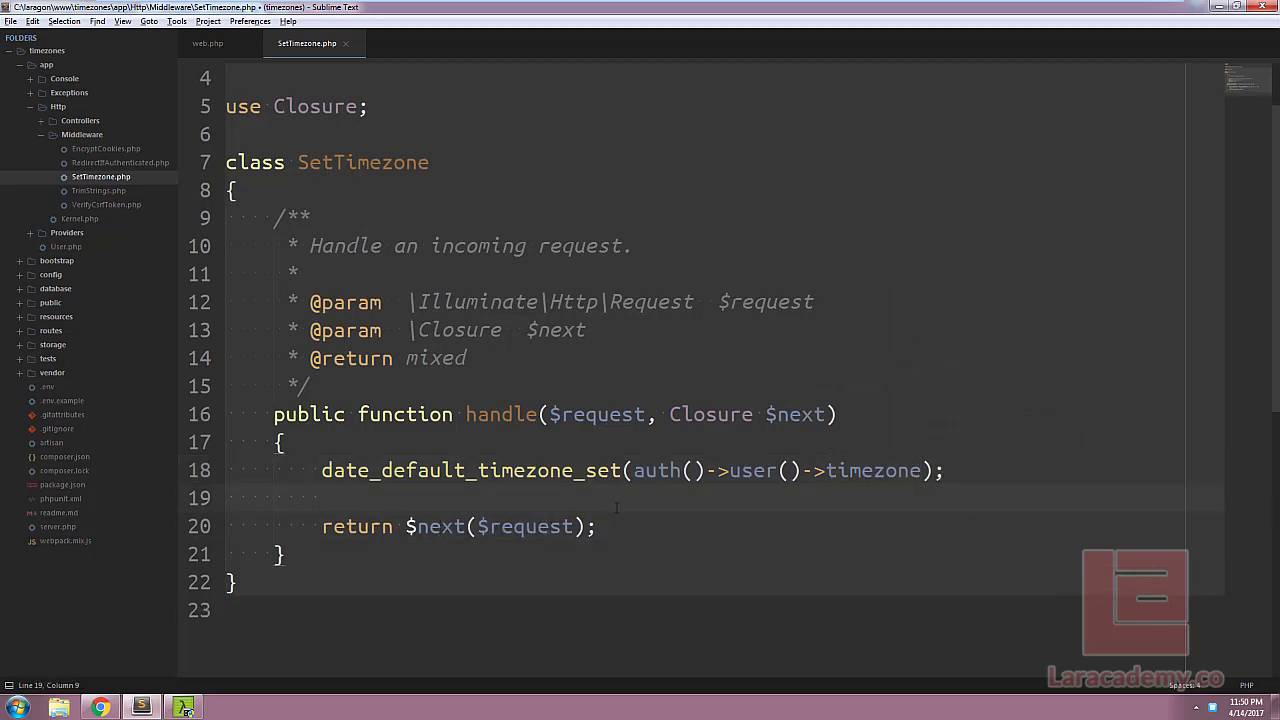
pyautogui.press('ctrl+s')
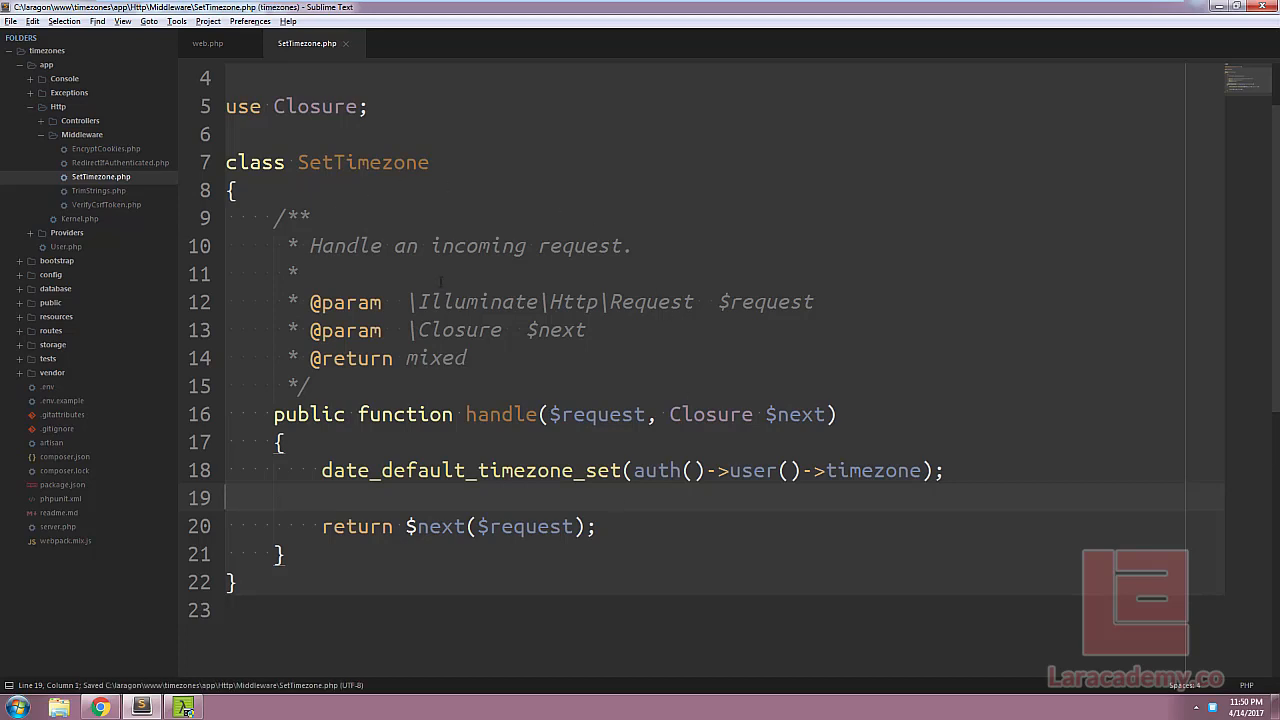
pyautogui.doubleClick(362, 162)
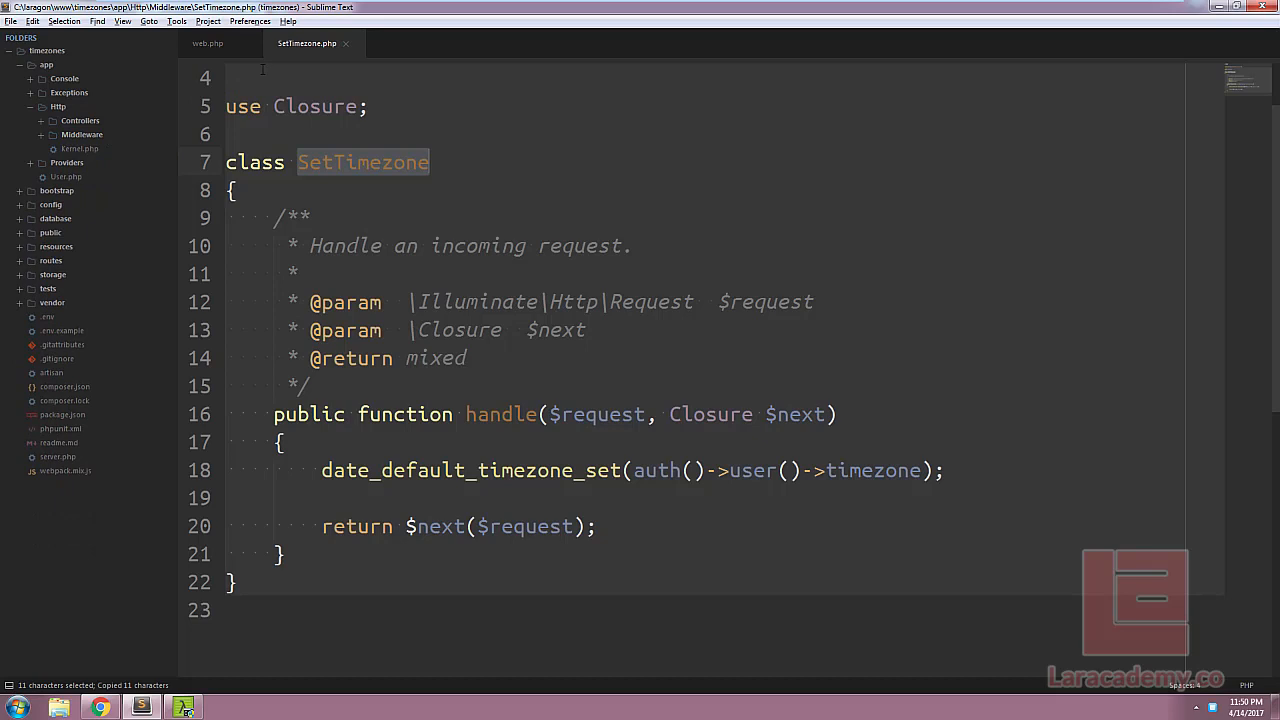
# Step: Open app/Http/Kernel.php and scroll past the global middleware stack to $middlewareGroups
pyautogui.click(79, 148)
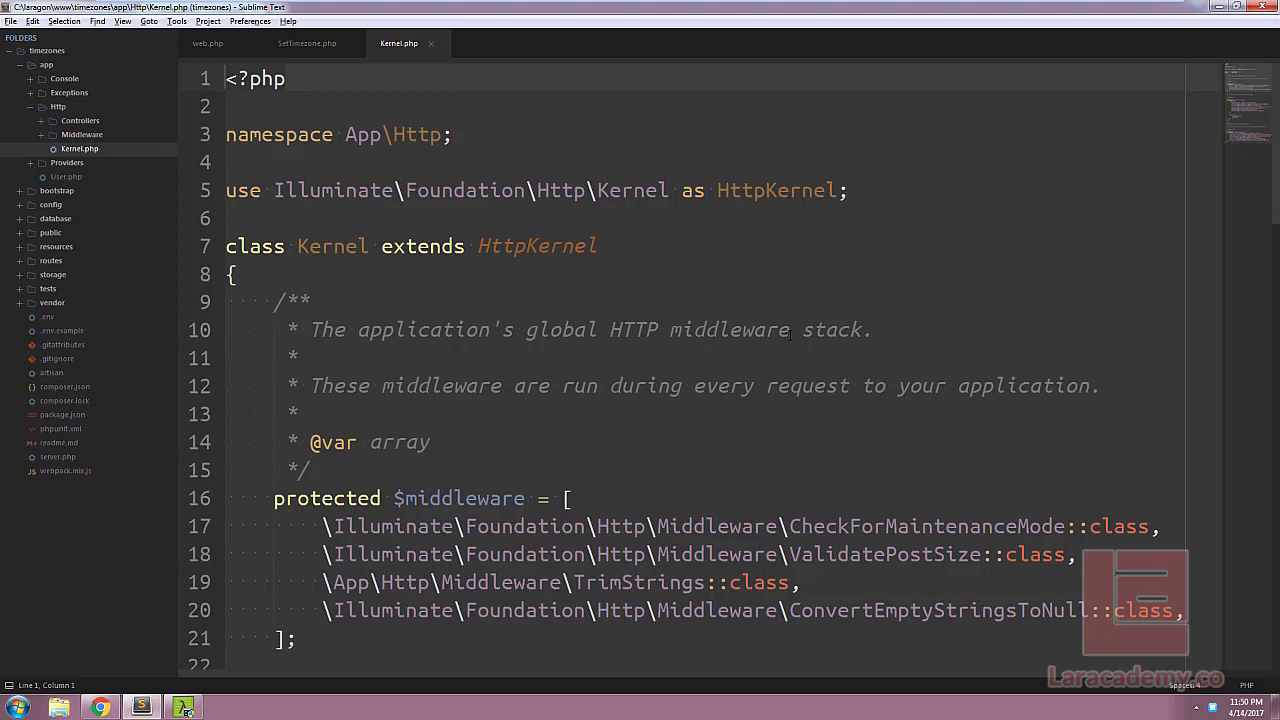
pyautogui.scroll(-3)
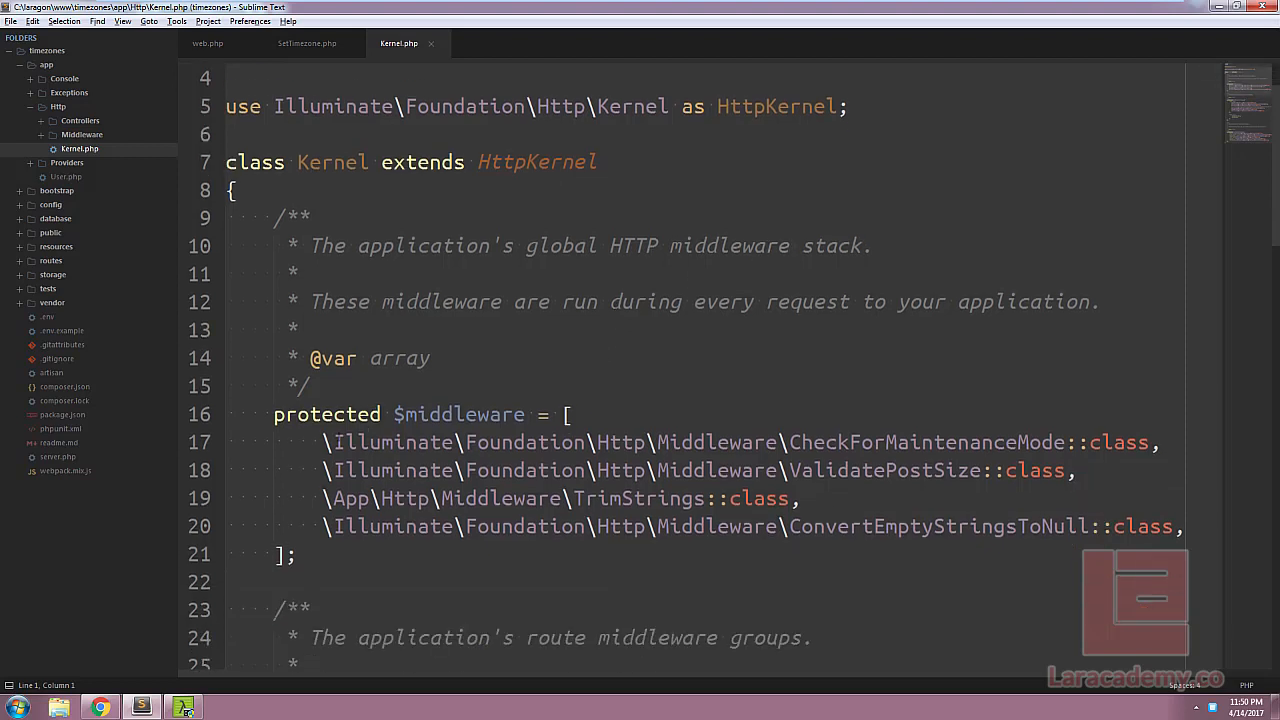
pyautogui.moveTo(330, 442); pyautogui.dragTo(680, 526)
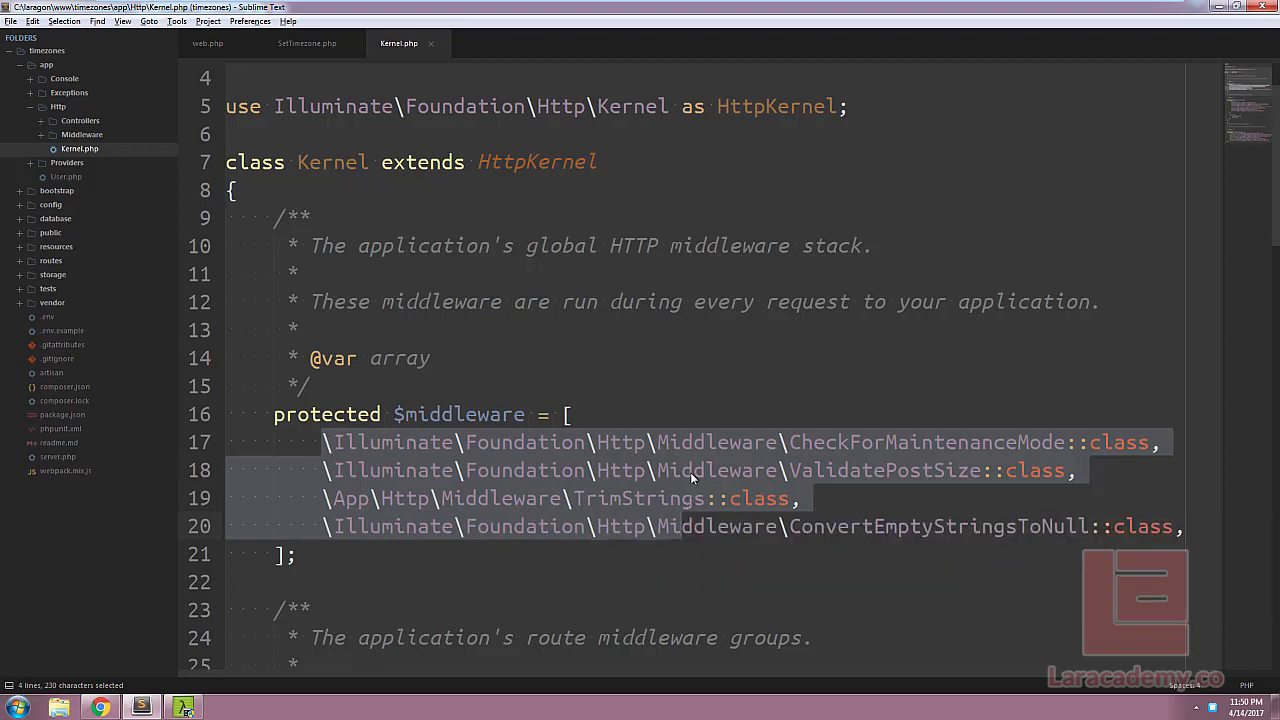
pyautogui.moveTo(700, 383)
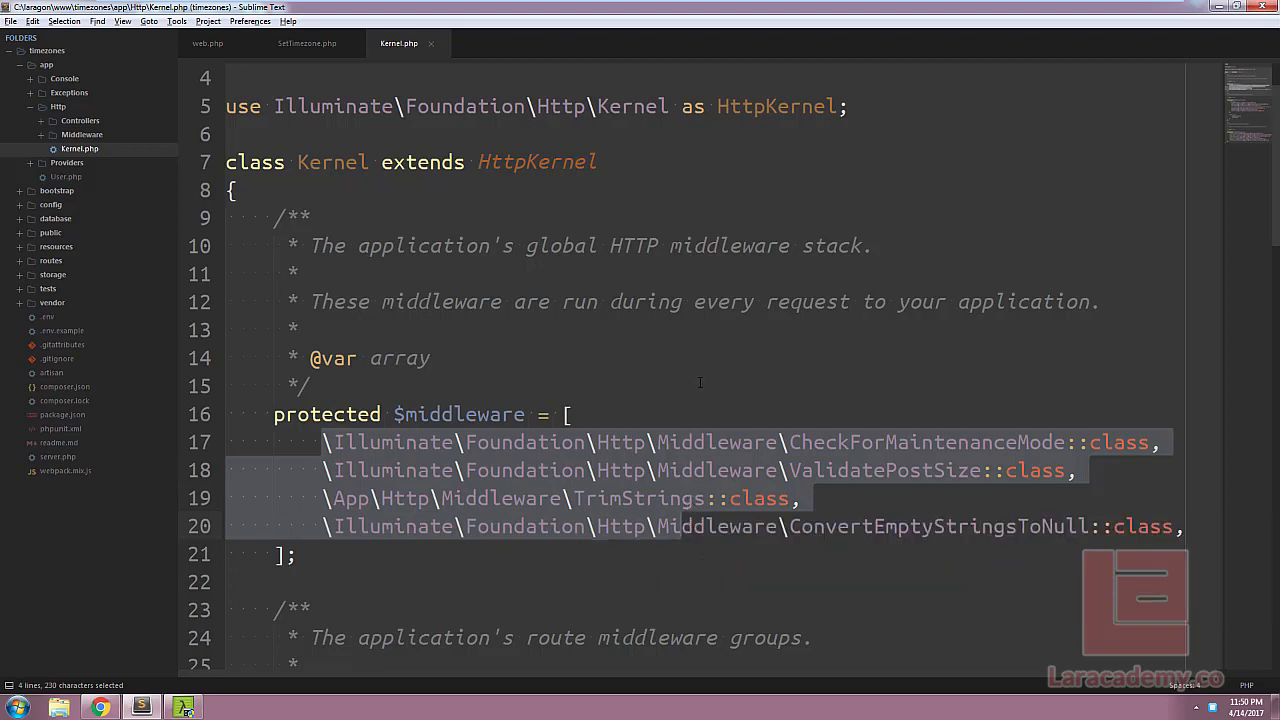
pyautogui.scroll(-3)
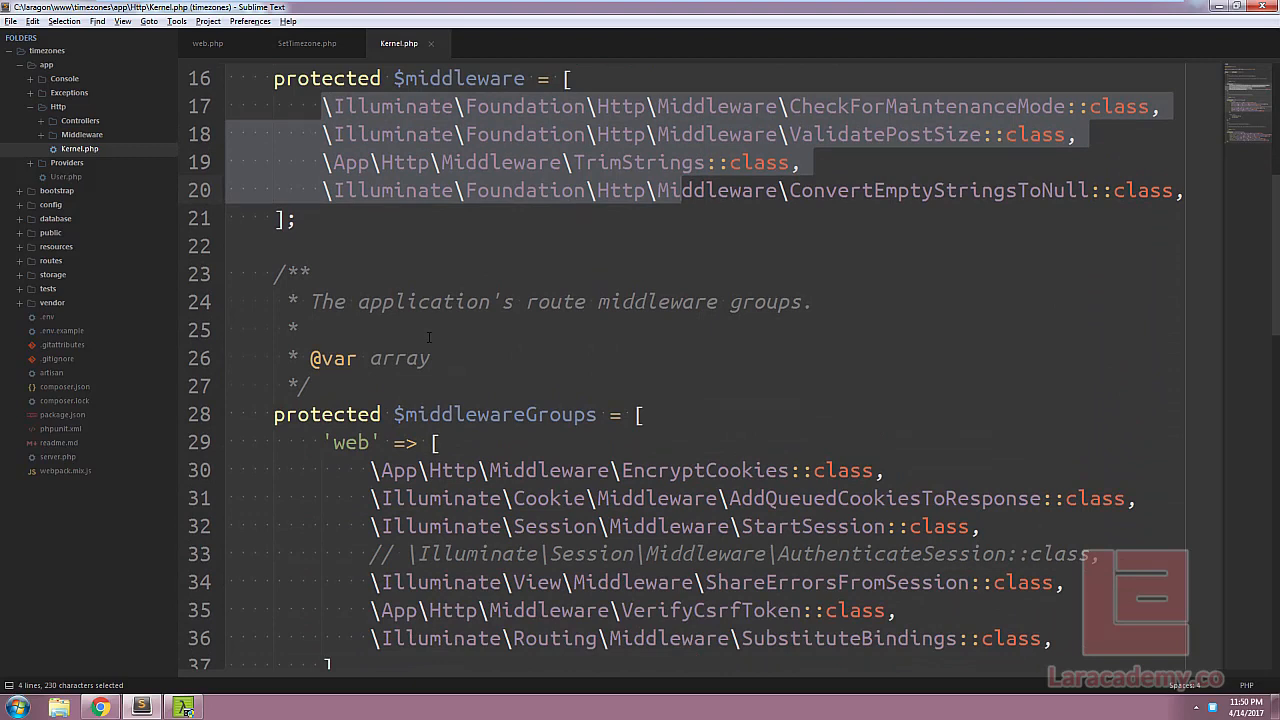
pyautogui.scroll(-3)
pyautogui.write('\\App\\Http\\Middleware\\VerifyCsrfToken::class,')
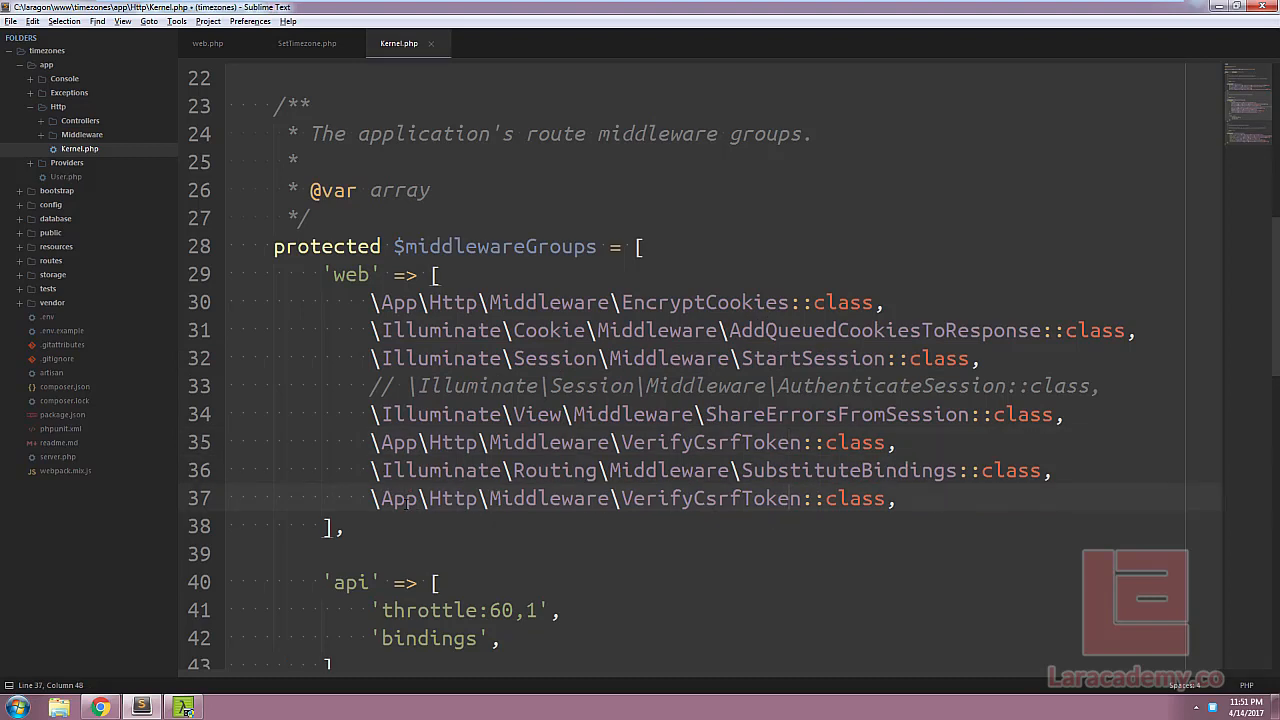
# Step: Replace the duplicate VerifyCsrfToken entry with SetTimezone and save Kernel.php
pyautogui.doubleClick(710, 498)
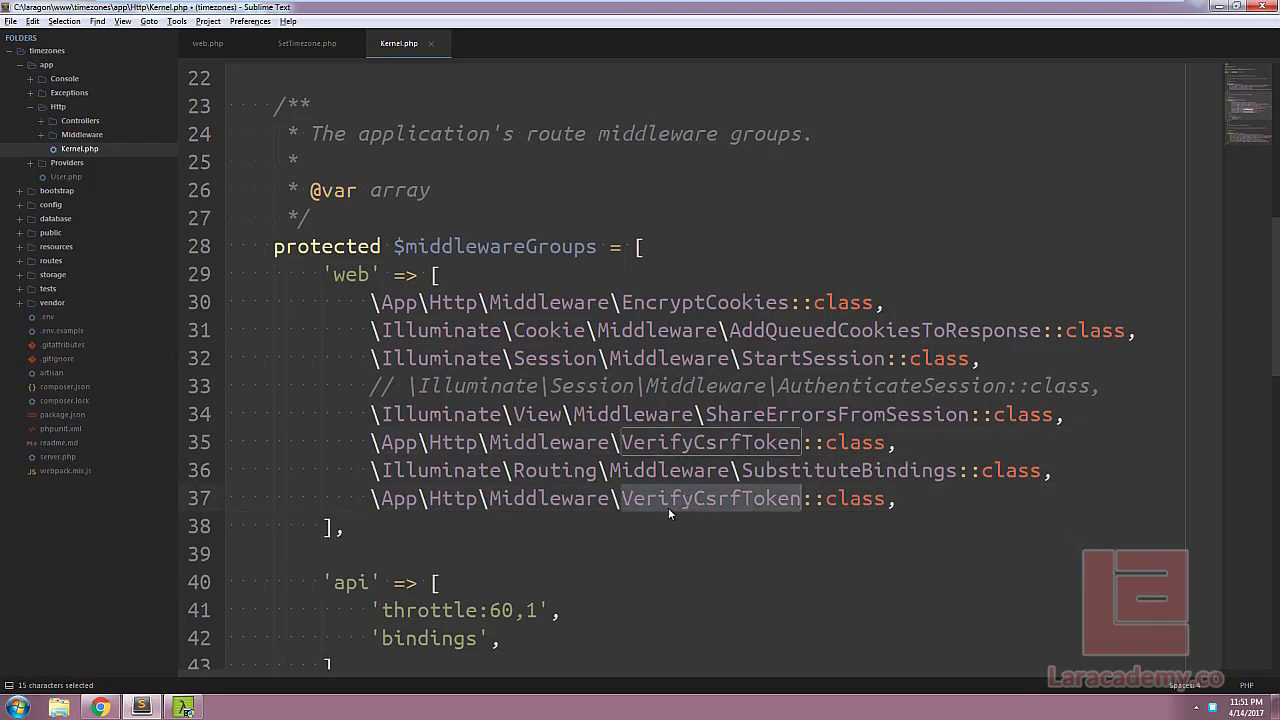
pyautogui.moveTo(853, 545)
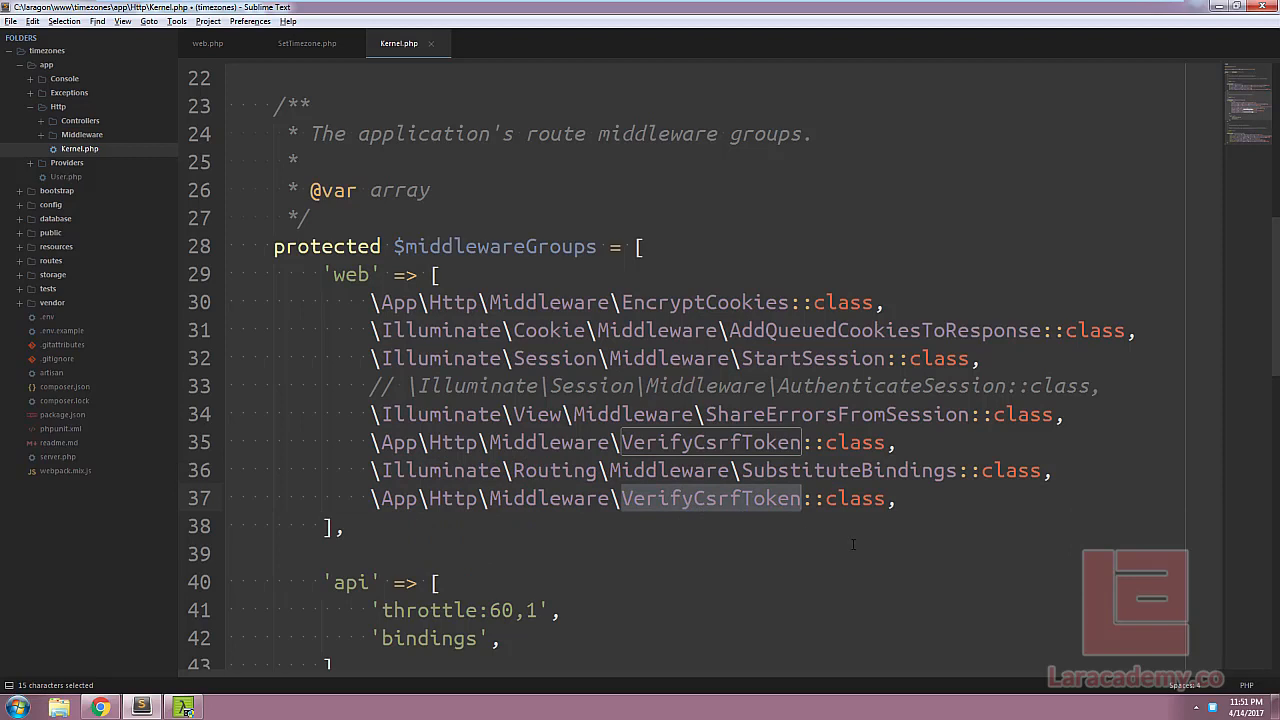
pyautogui.write('SetTimezon')
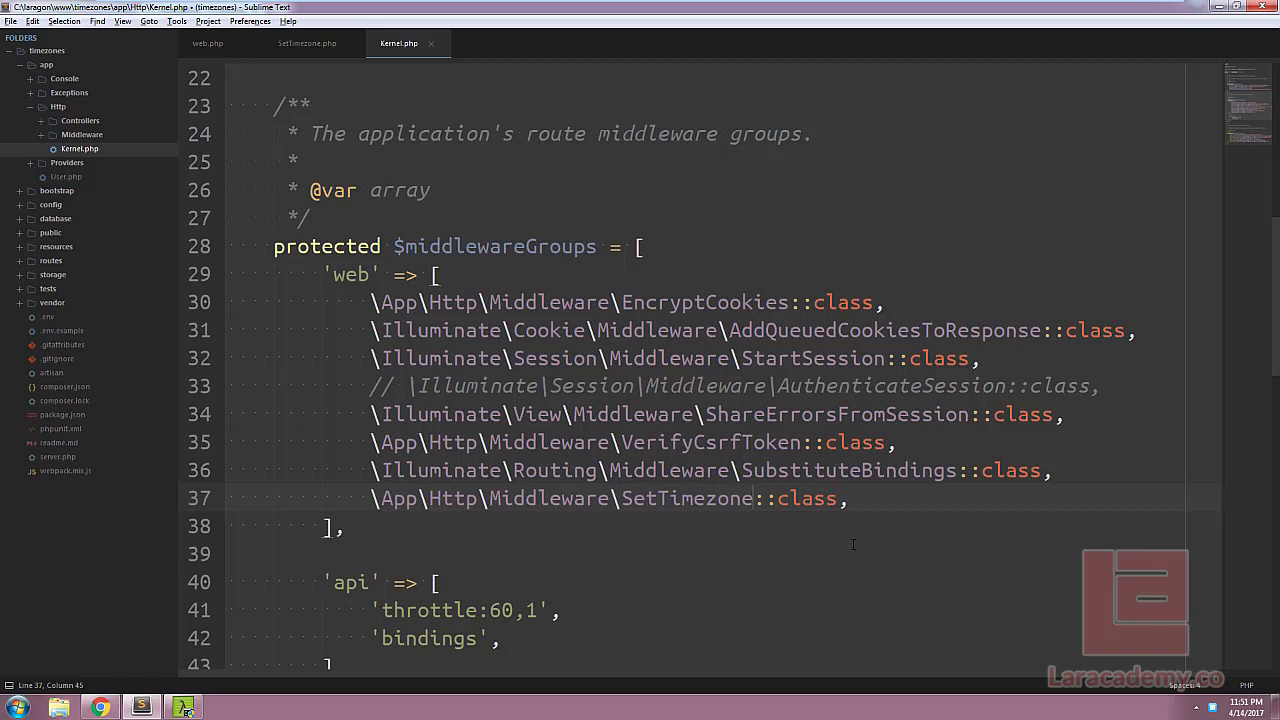
pyautogui.press('ctrl+s')
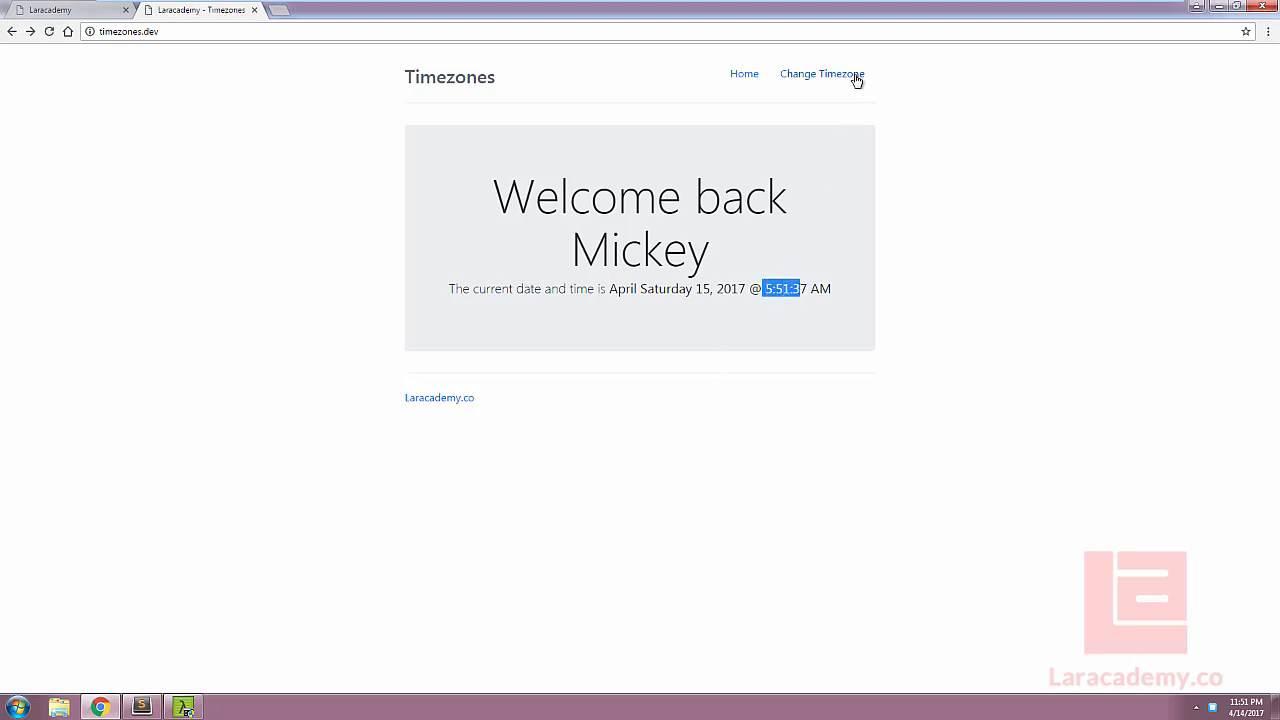
# Step: Choose America/Toronto on the Change Timezone page and submit Update Timezone
pyautogui.click(822, 73)
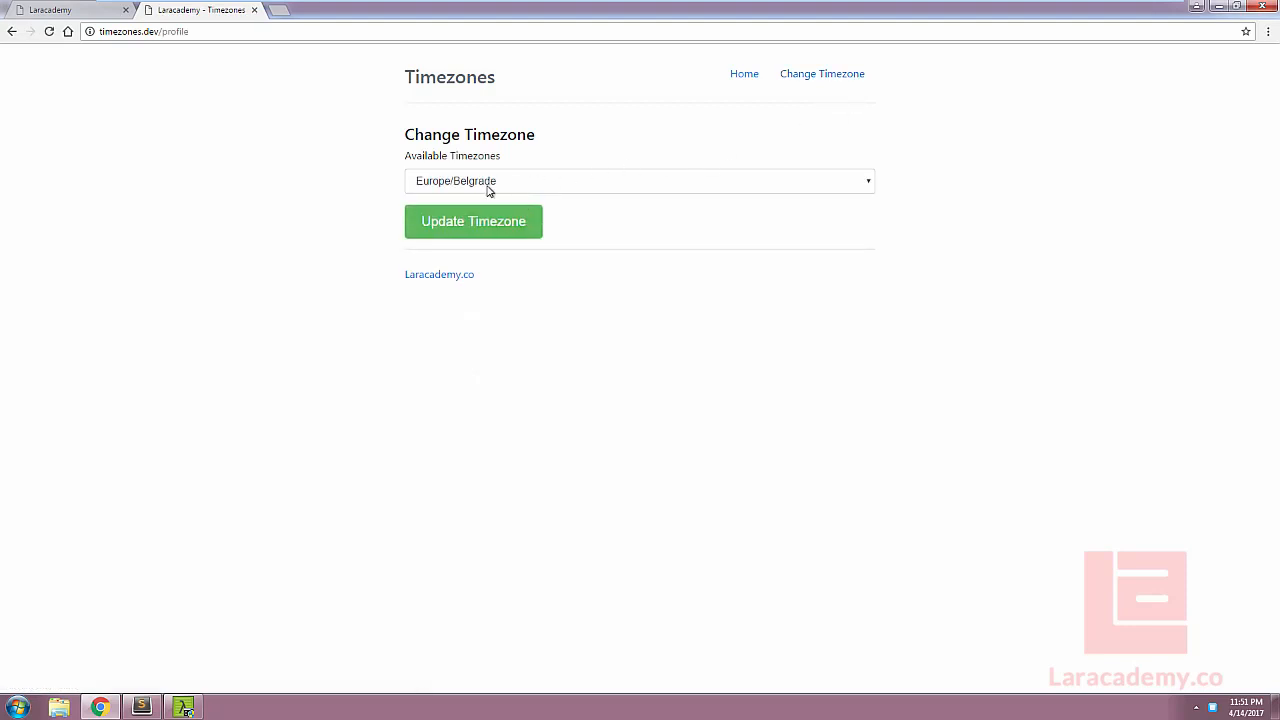
pyautogui.click(640, 181)
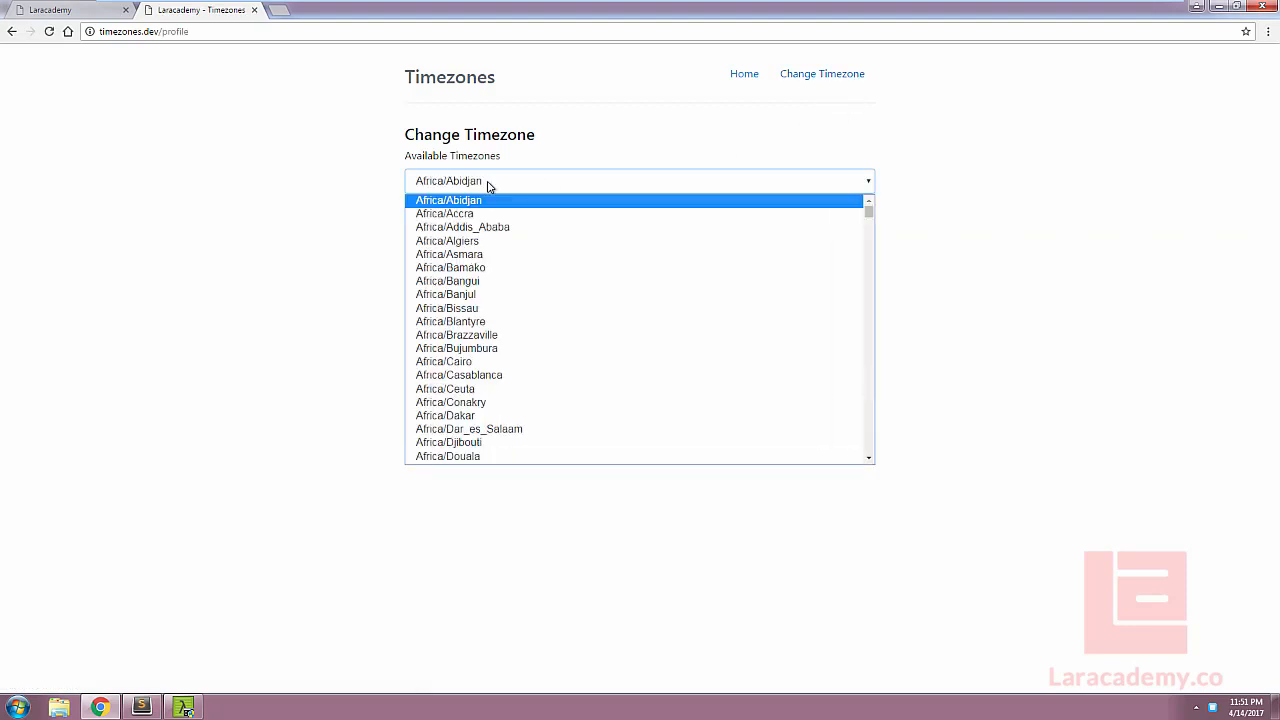
pyautogui.click(640, 180)
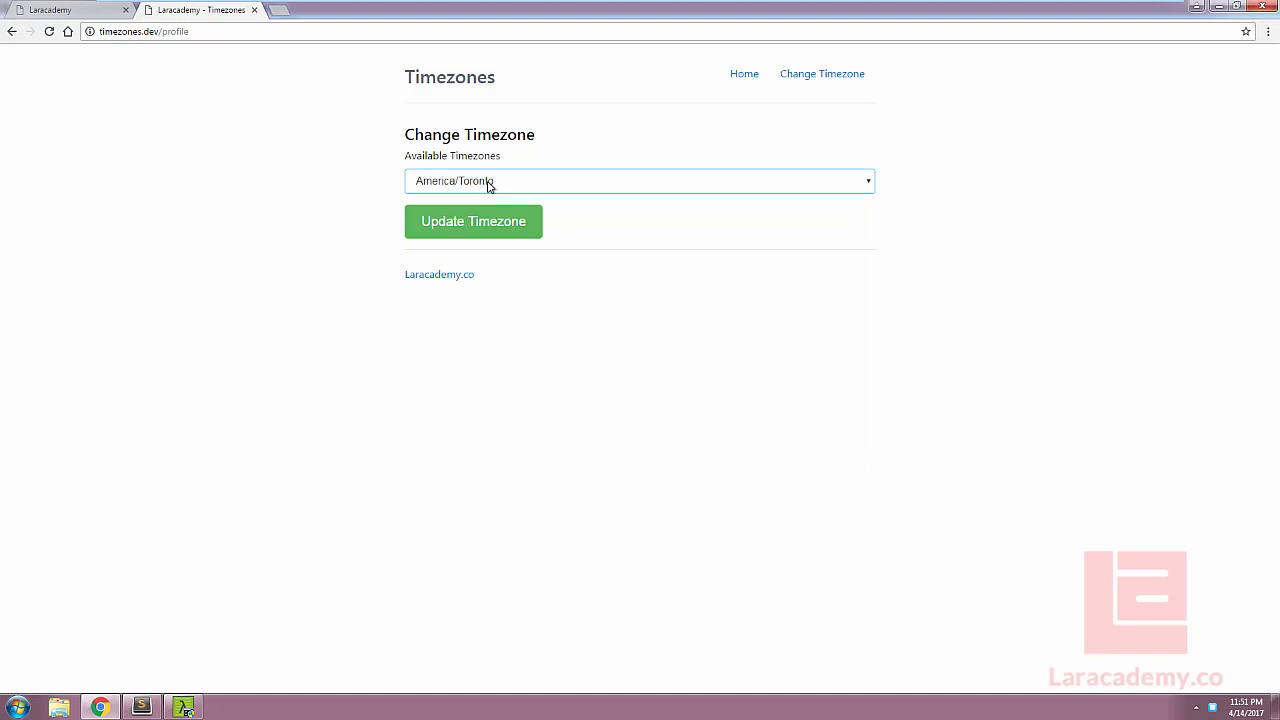
pyautogui.click(473, 221)
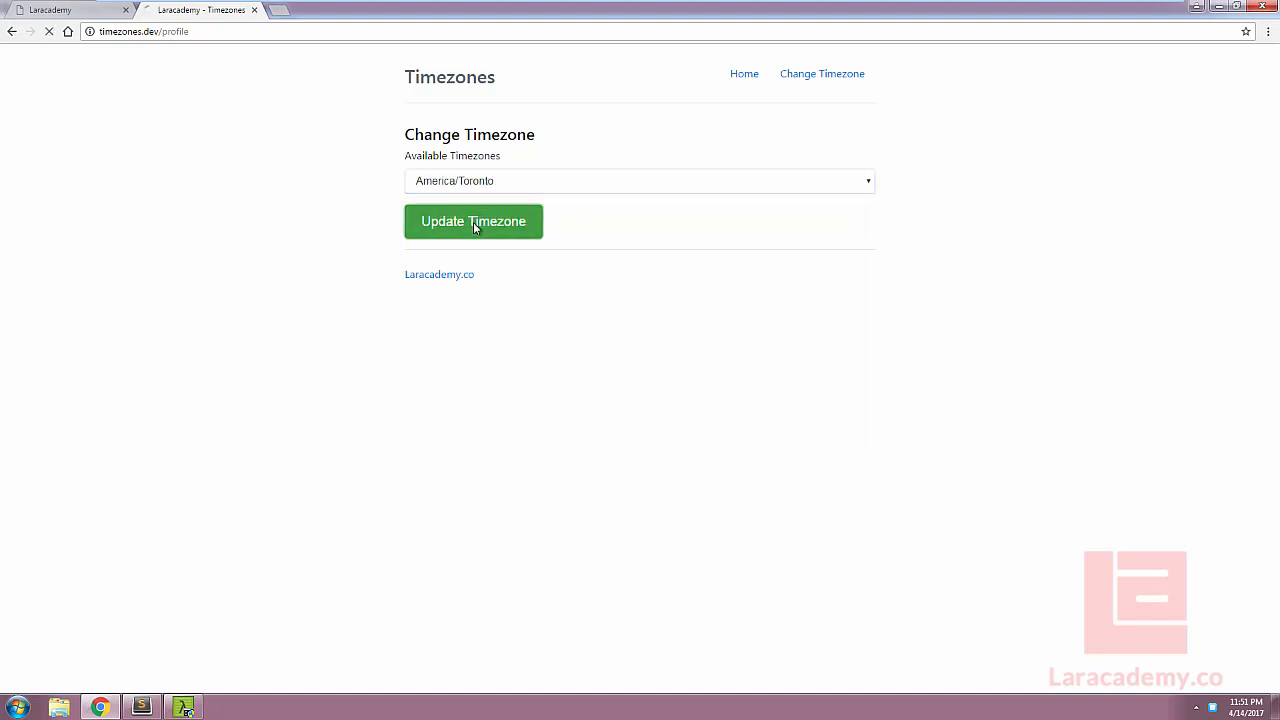
pyautogui.click(473, 221)
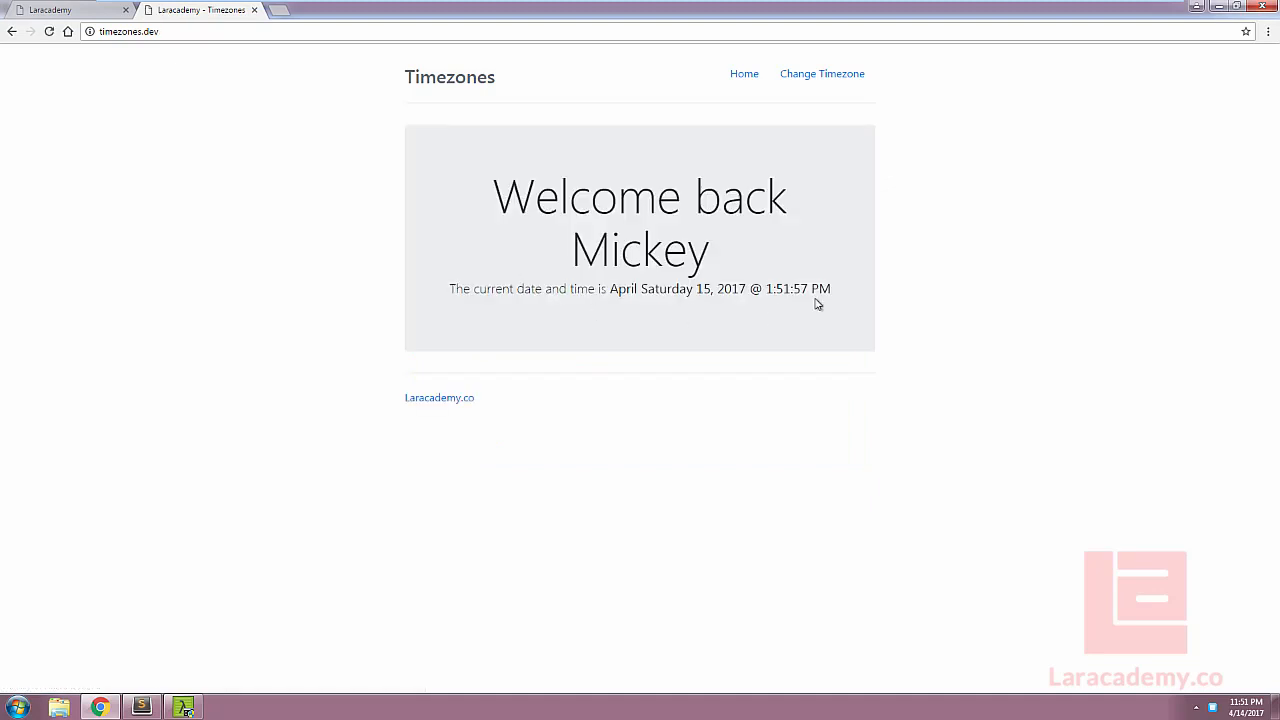
pyautogui.moveTo(679, 263)
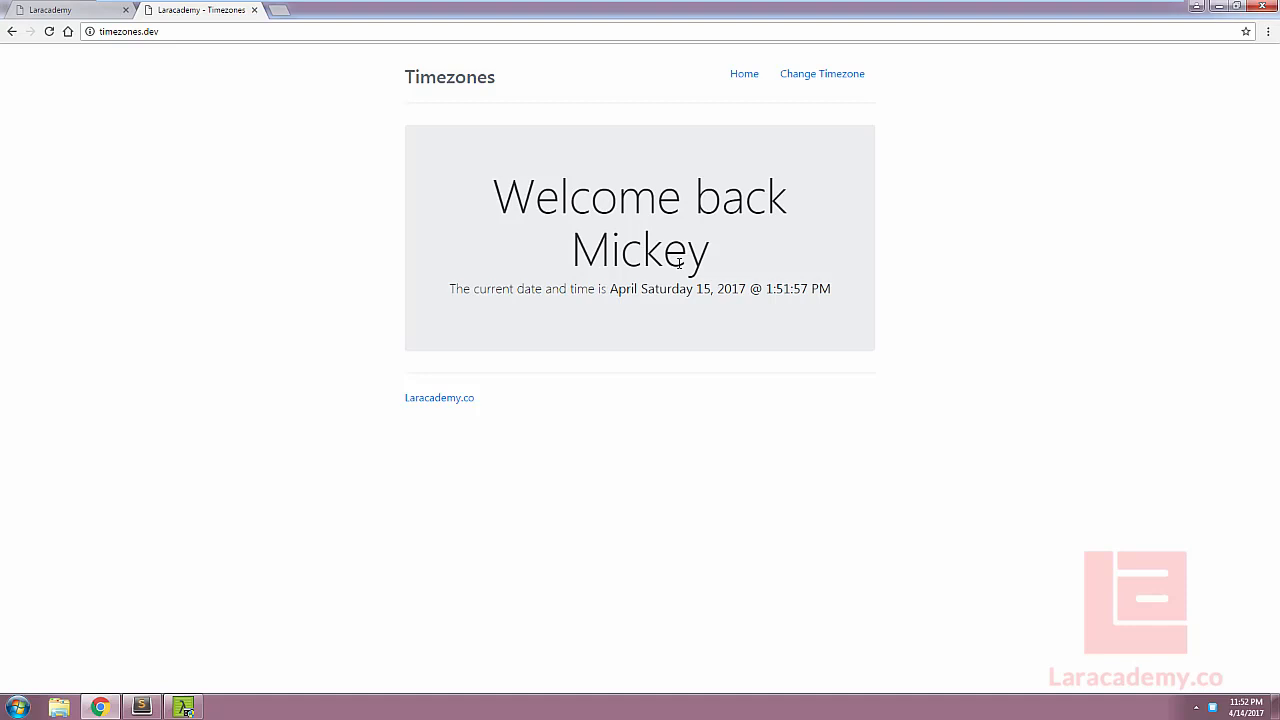
pyautogui.moveTo(668, 331)
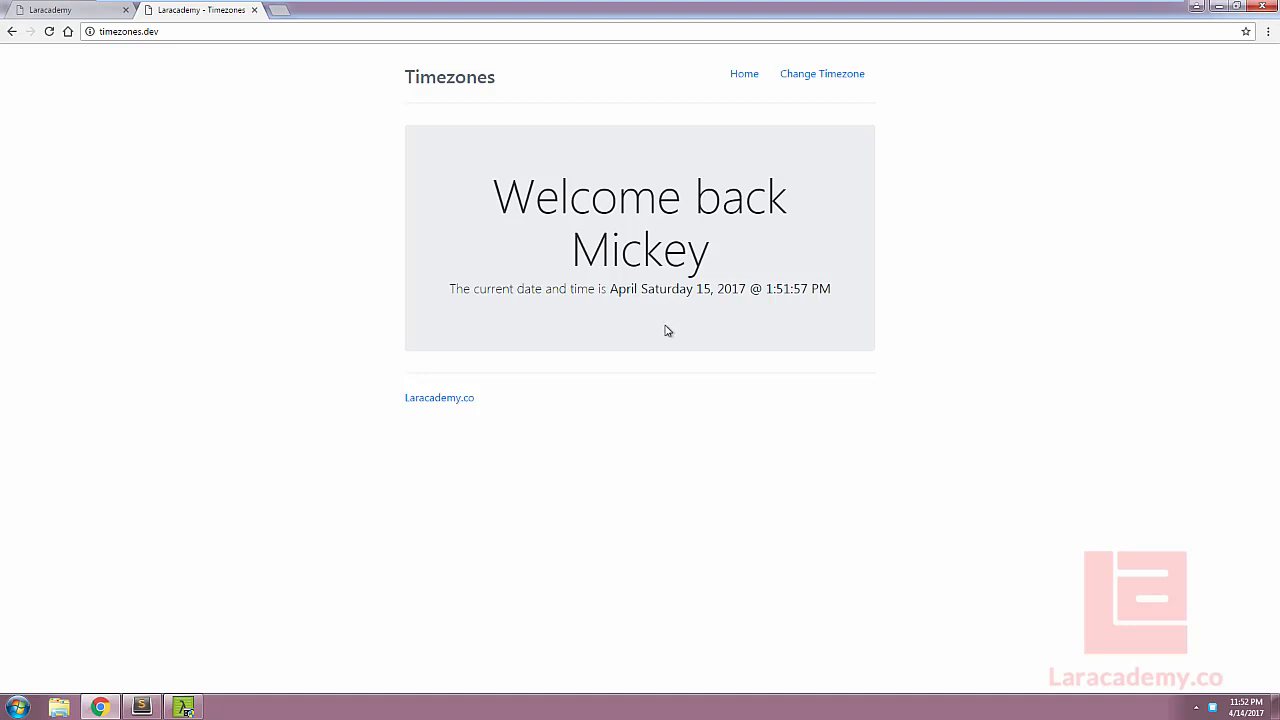
pyautogui.moveTo(795, 338)
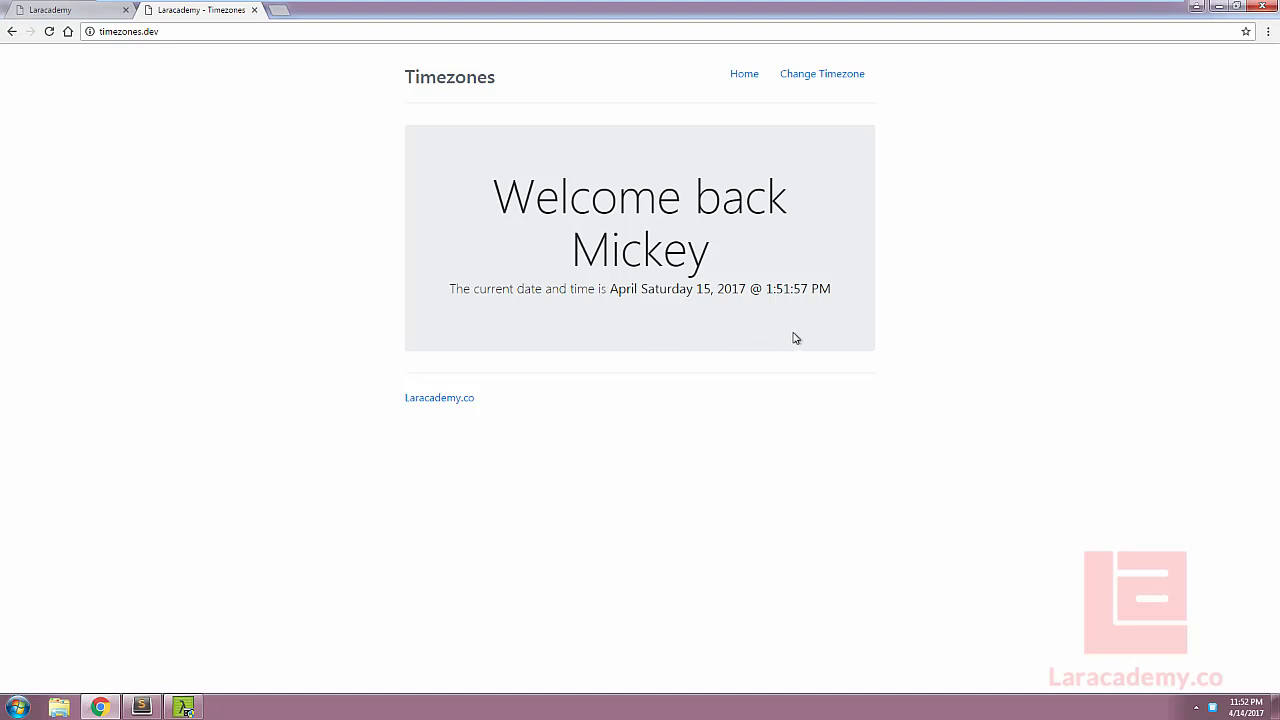